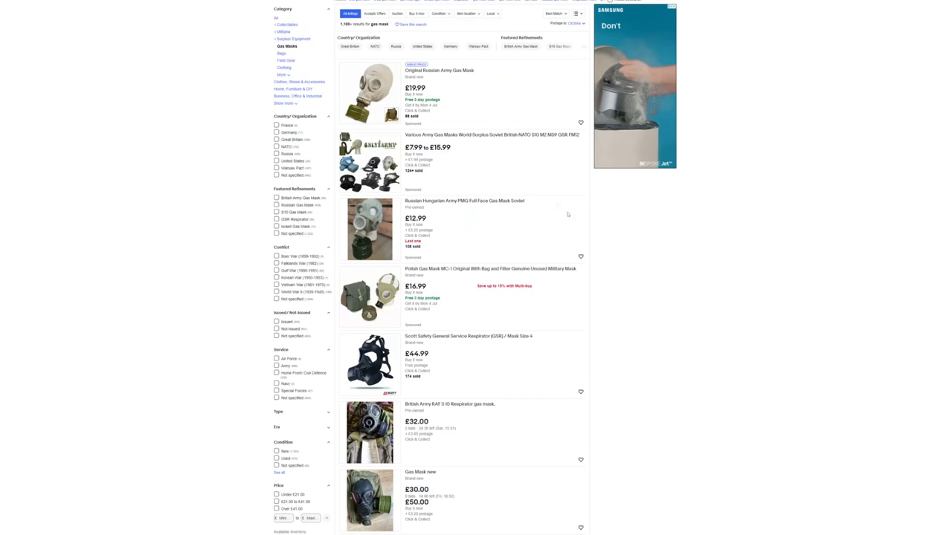
mouse_move(490, 103)
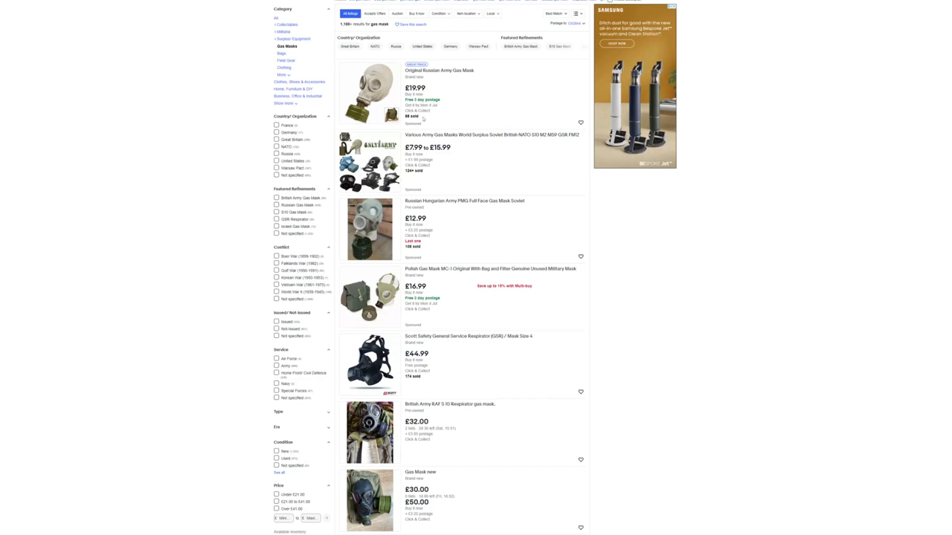
mouse_move(116, 99)
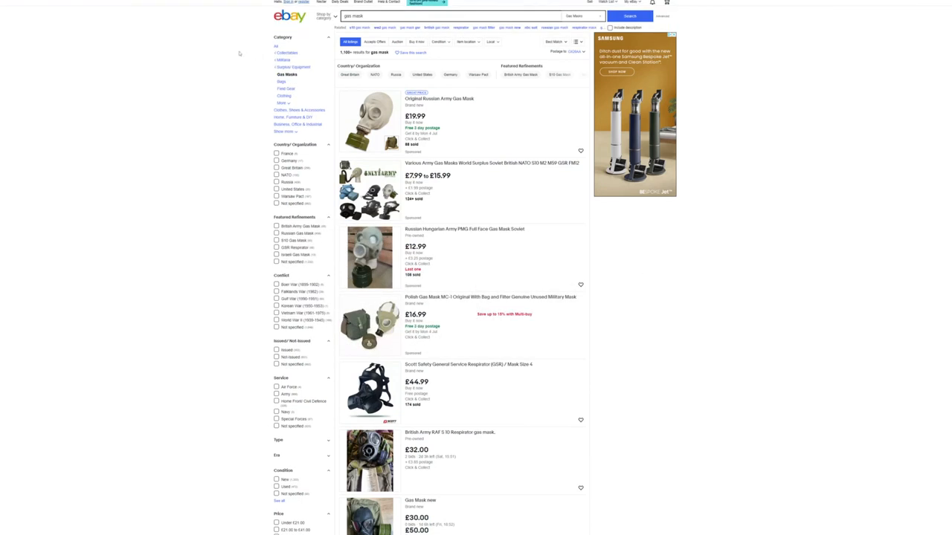
- View the army gas masks listing and compare its mask variants, including the white rubber one
left_click(492, 162)
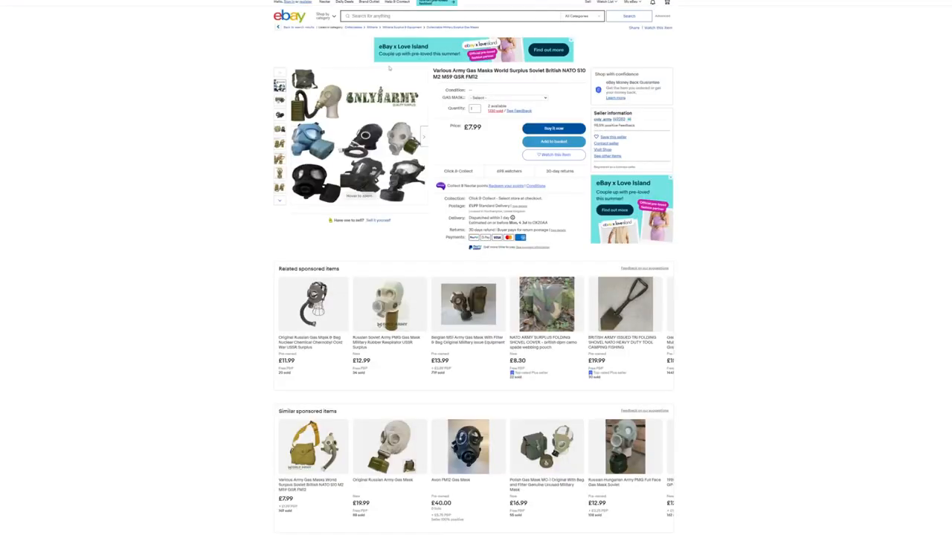
left_click(512, 98)
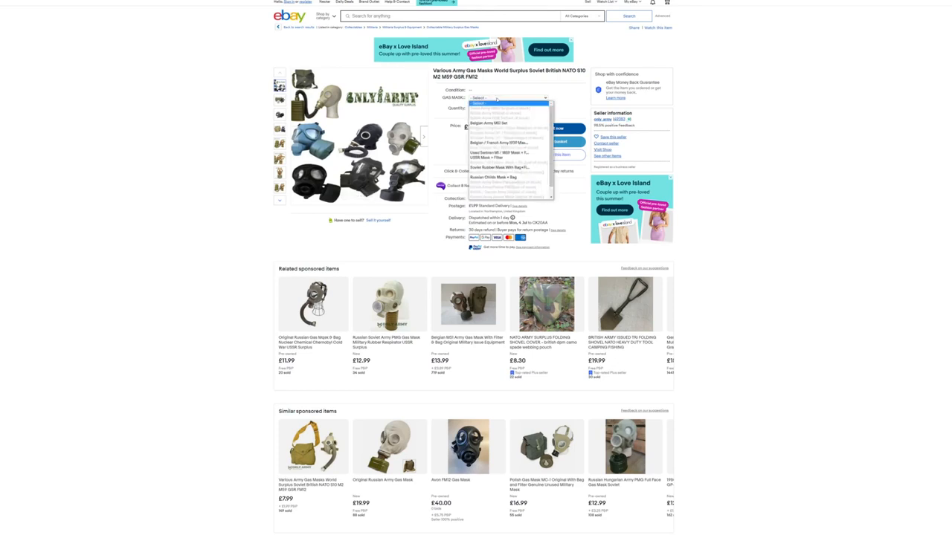
left_click(508, 122)
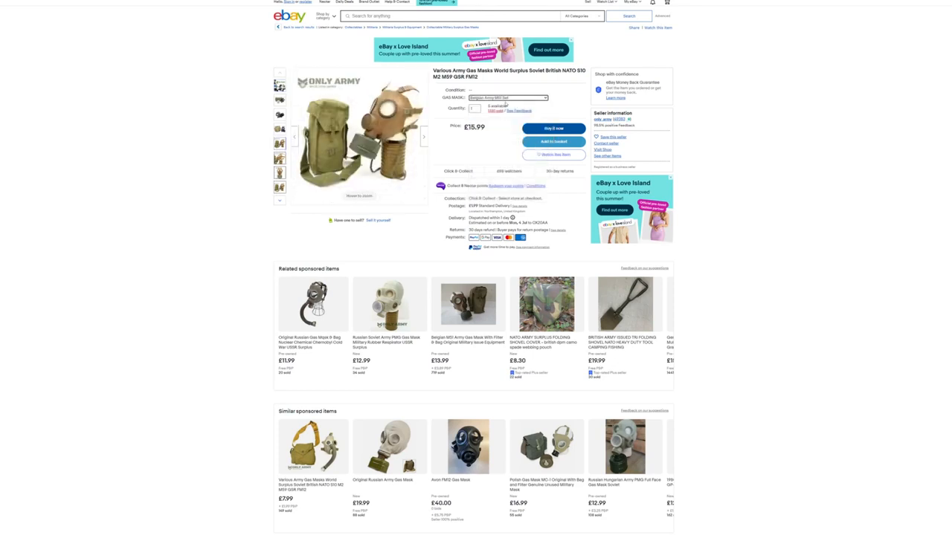
left_click(509, 98)
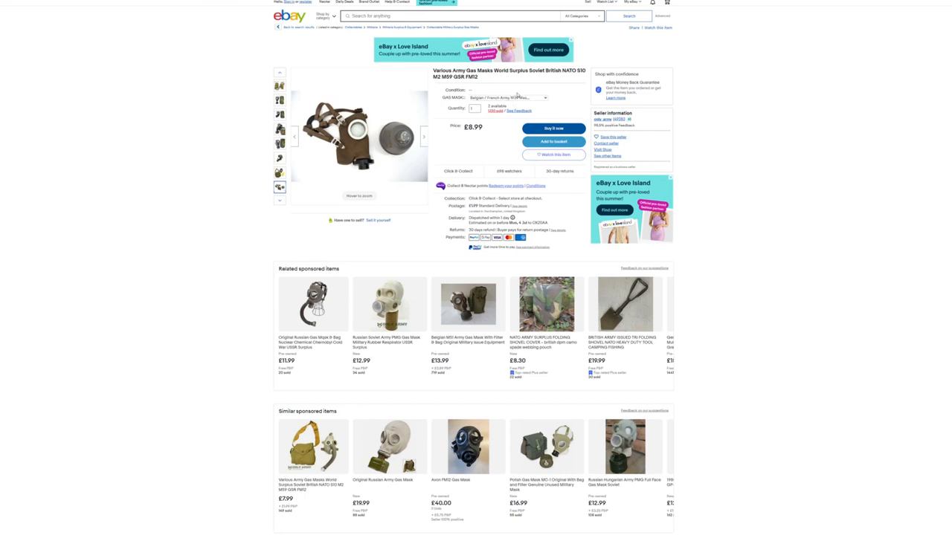
left_click(509, 98)
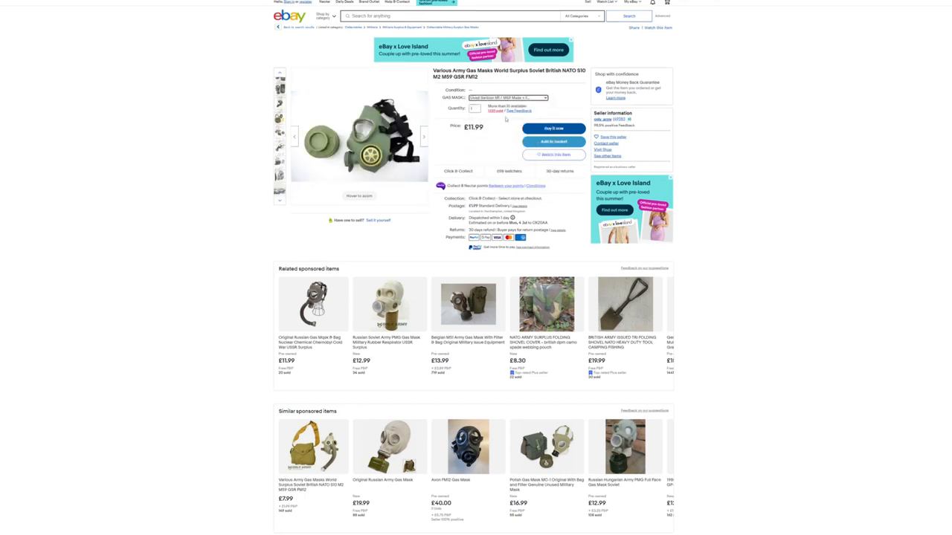
left_click(509, 99)
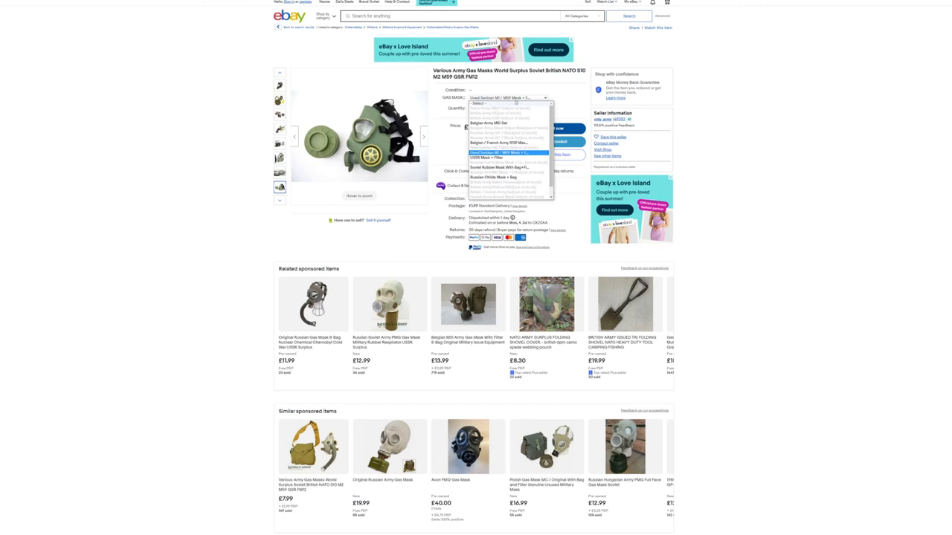
left_click(488, 157)
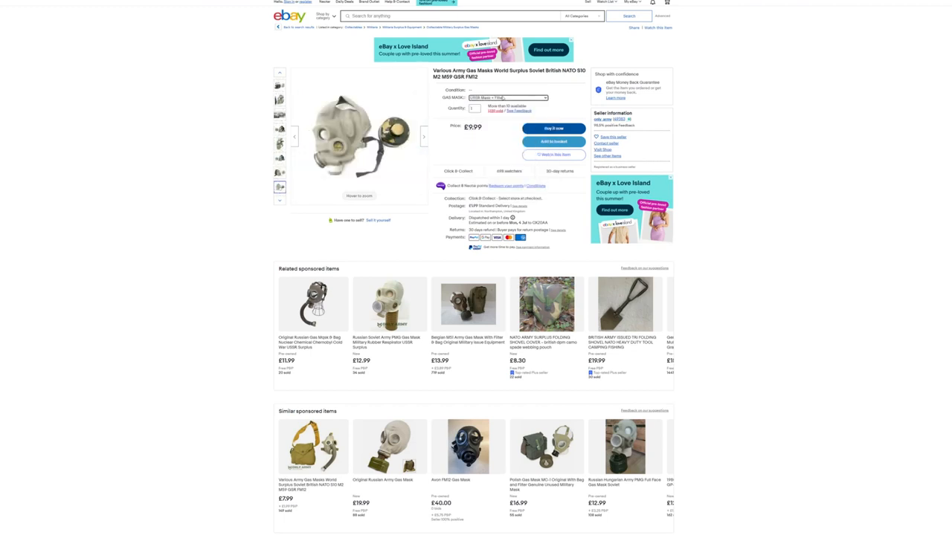
left_click(509, 98)
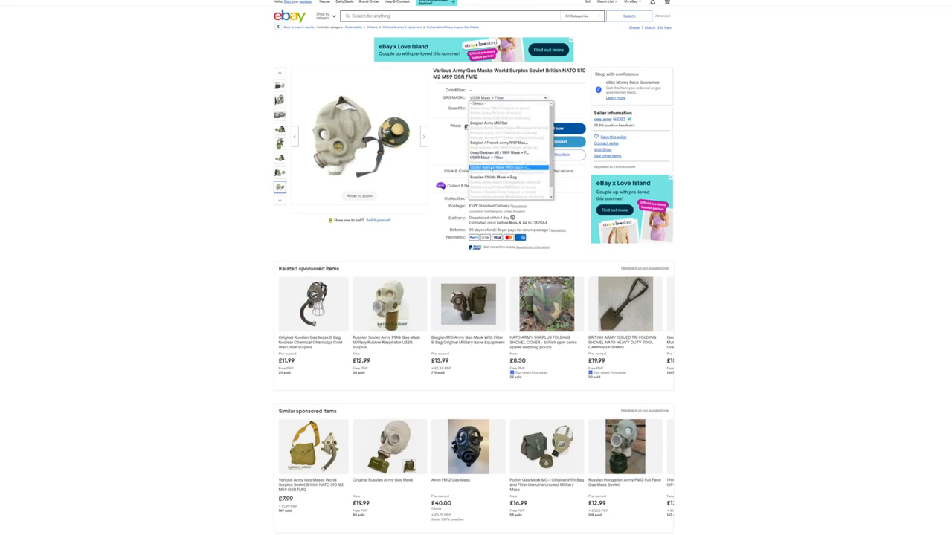
left_click(506, 166)
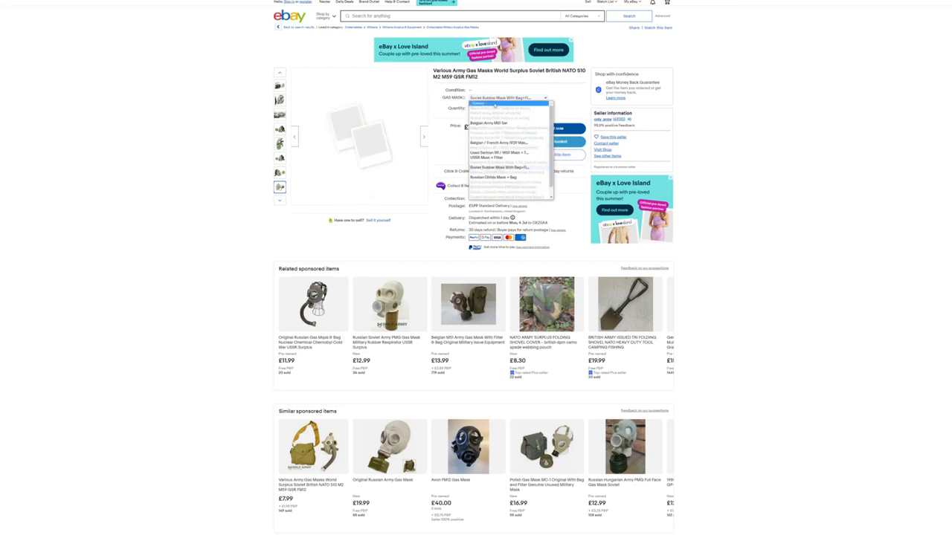
left_click(494, 177)
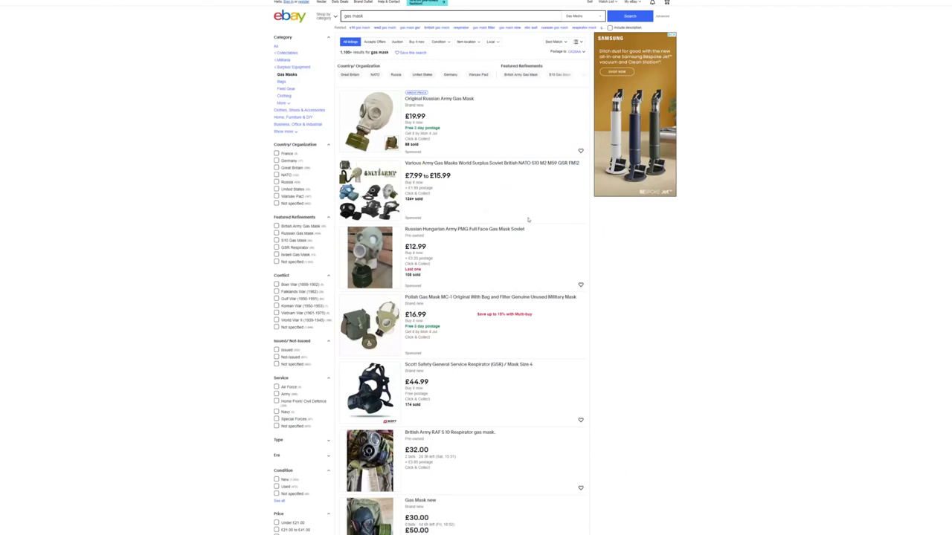
mouse_move(458, 251)
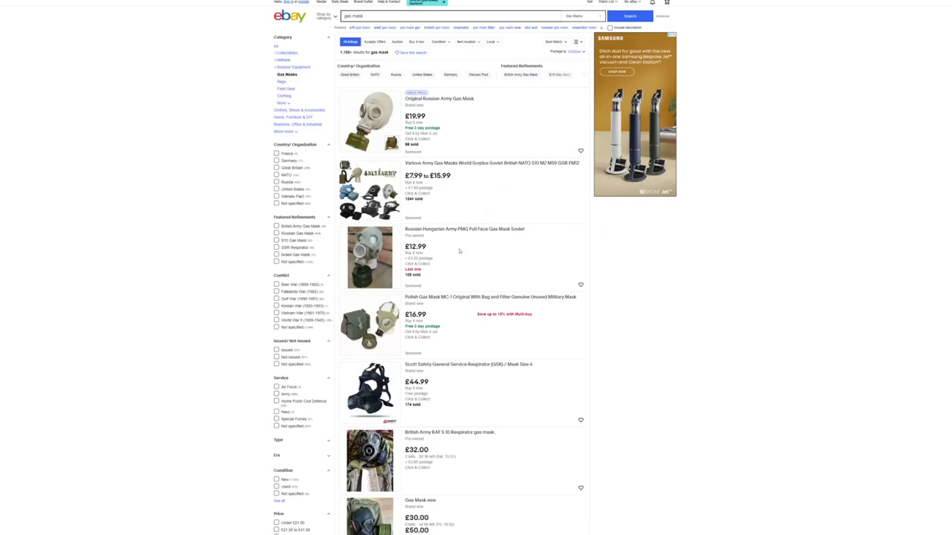
mouse_move(452, 310)
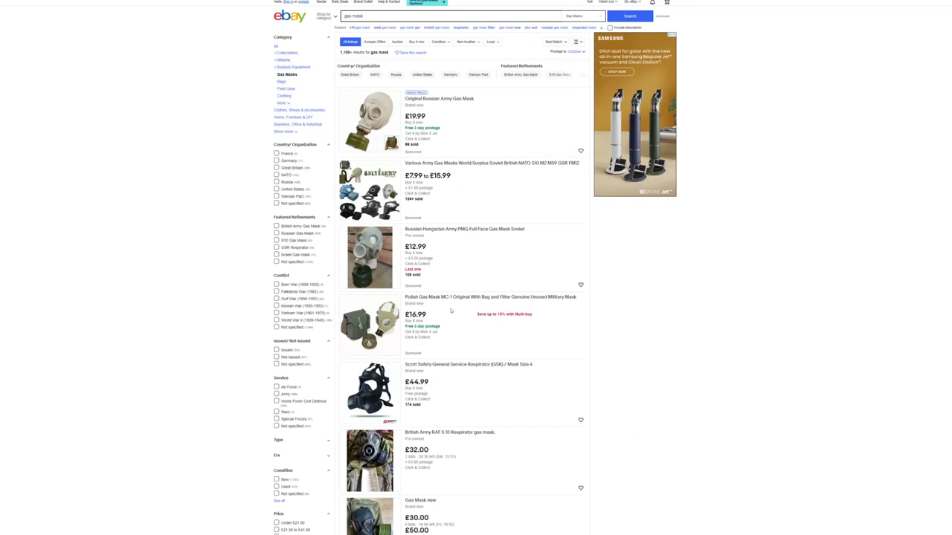
- Browse down the 40mm respirator results through the hose and filter listings
scroll("down", 3)
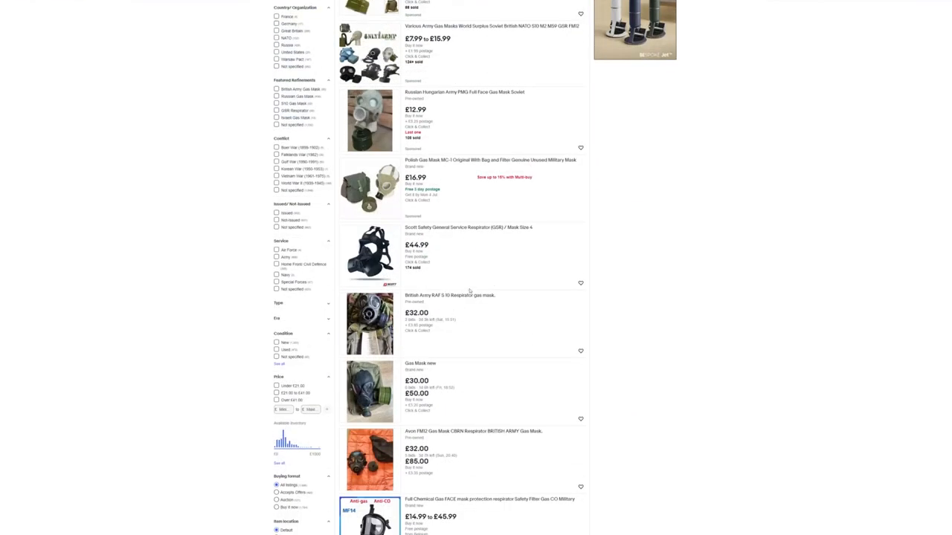
mouse_move(443, 244)
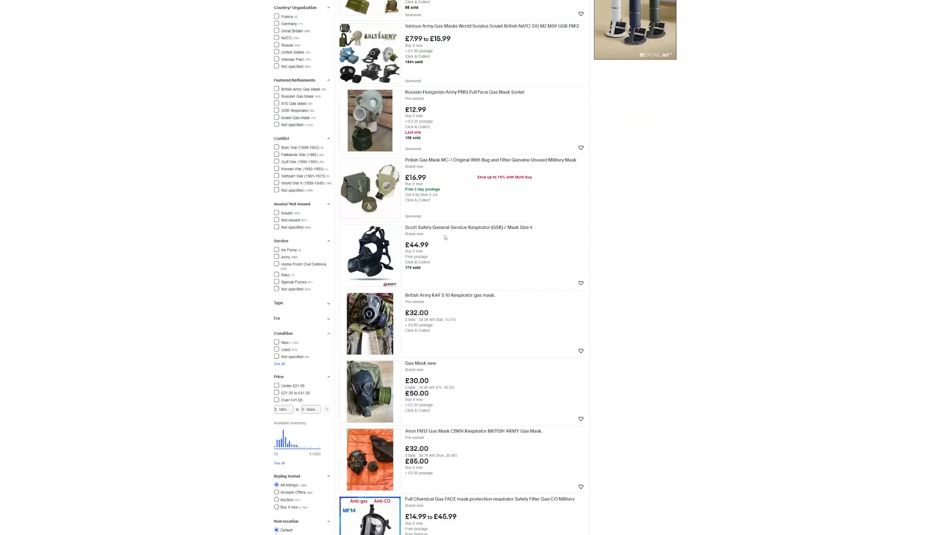
mouse_move(508, 232)
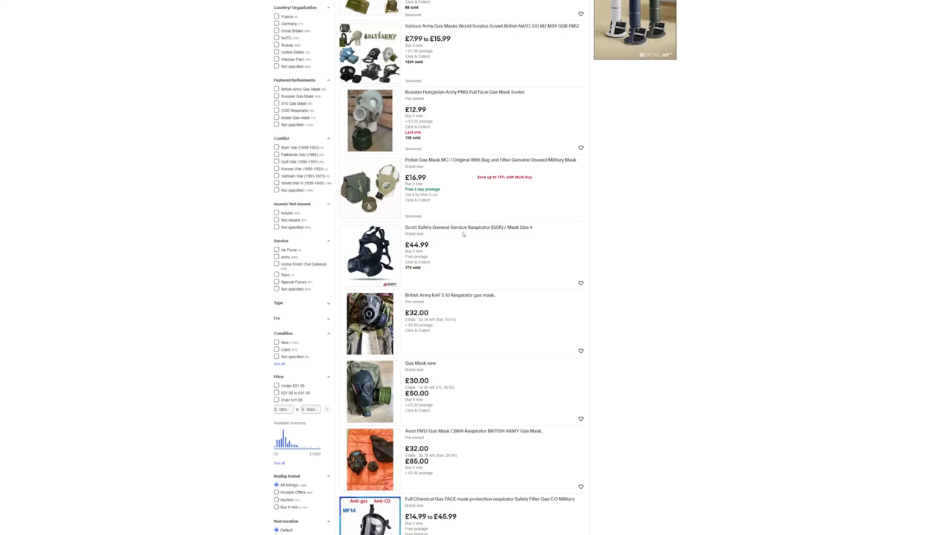
scroll("down", 3)
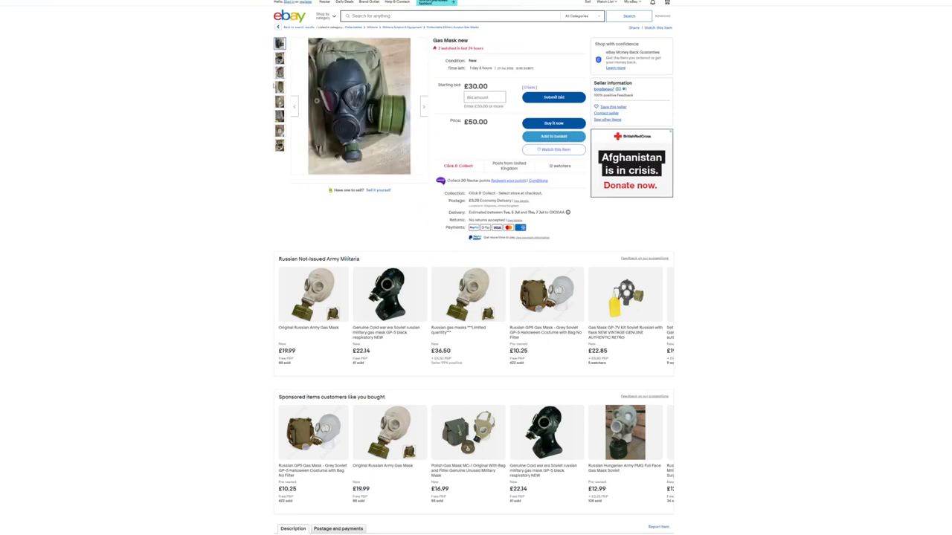
mouse_move(226, 44)
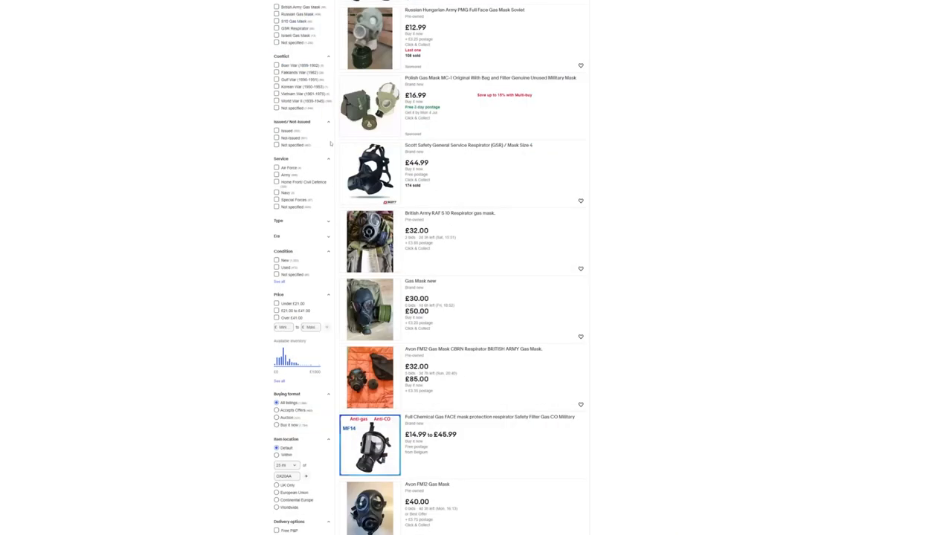
scroll("down", 3)
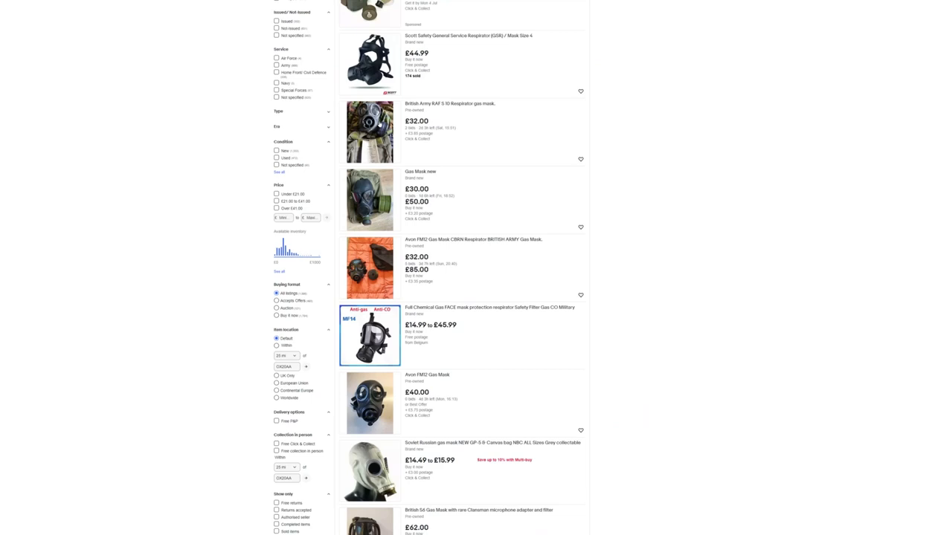
mouse_move(498, 202)
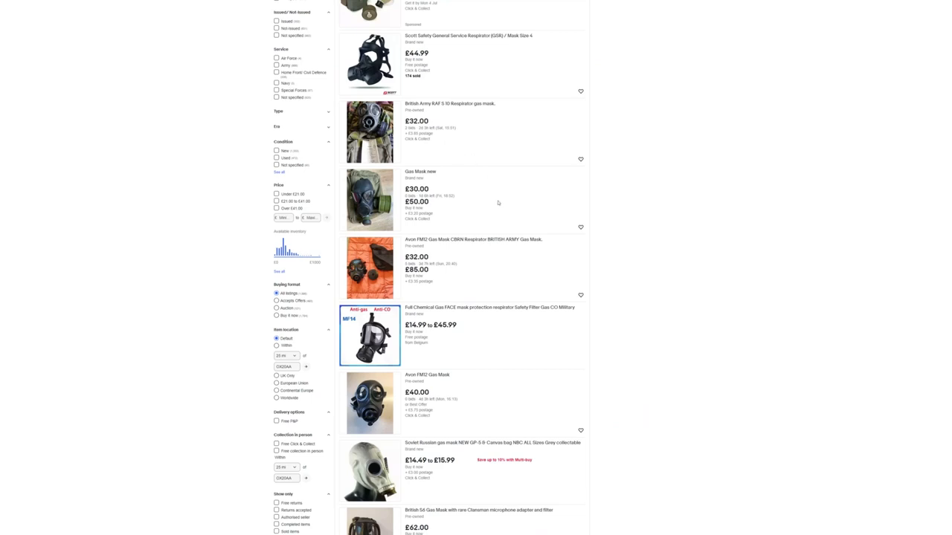
scroll("down", 3)
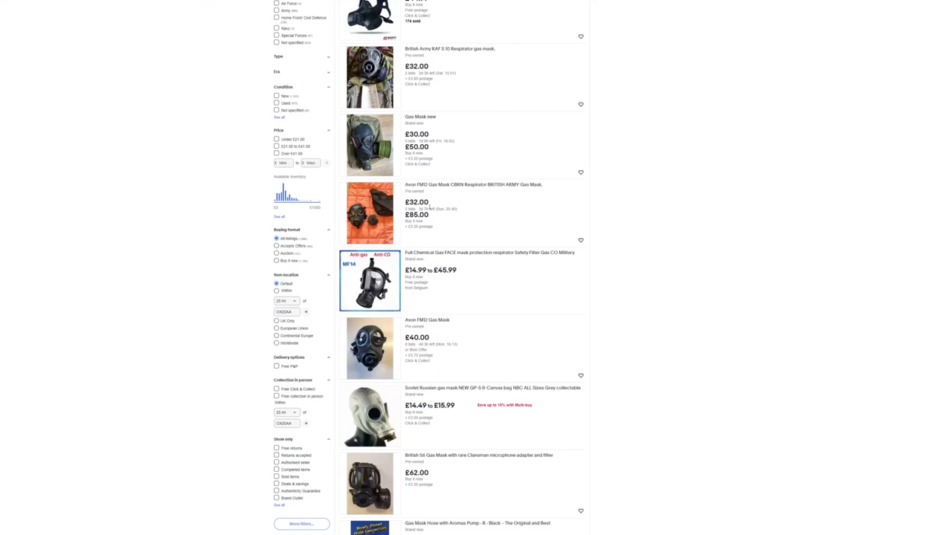
scroll("down", 3)
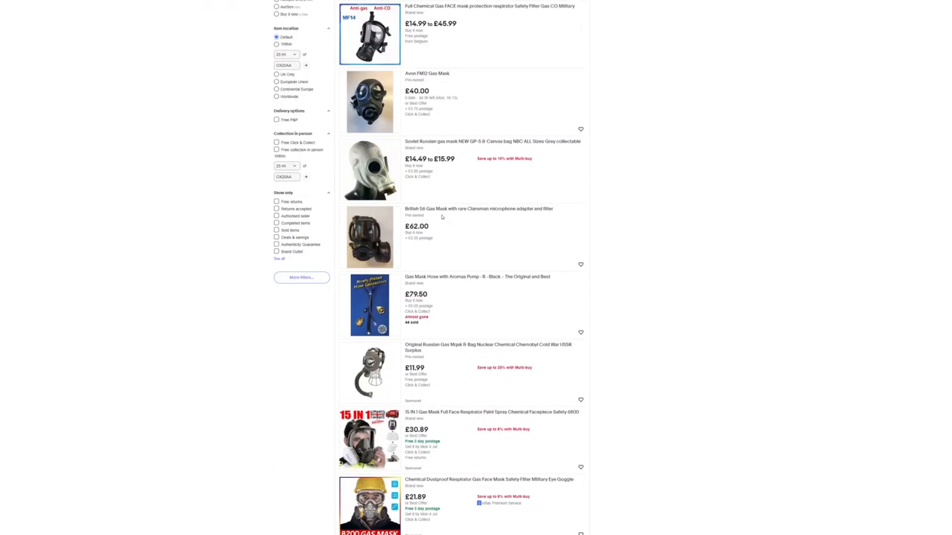
scroll("down", 3)
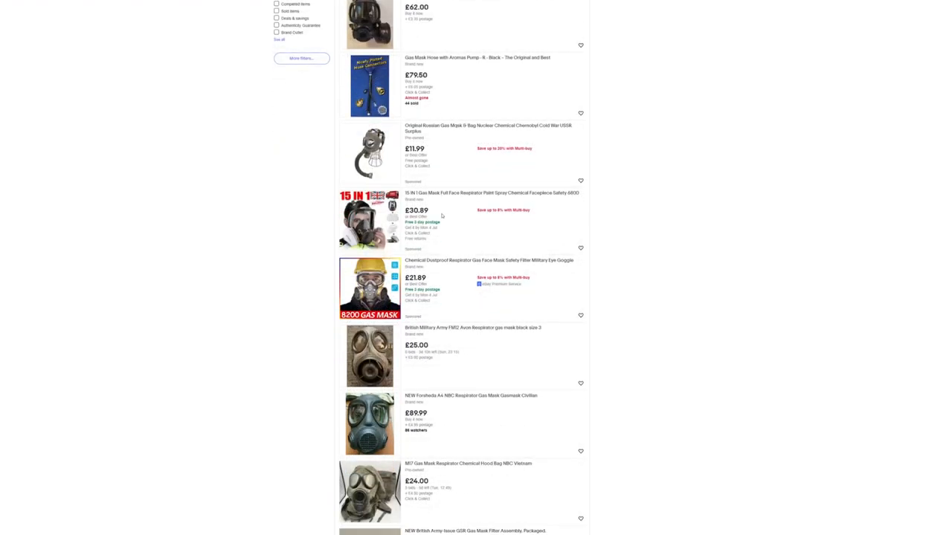
scroll("down", 3)
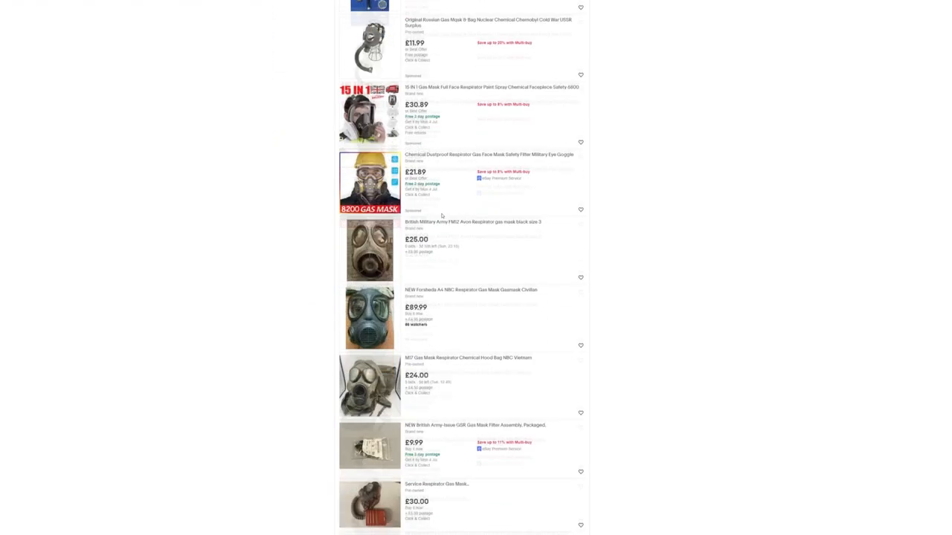
scroll("down", 3)
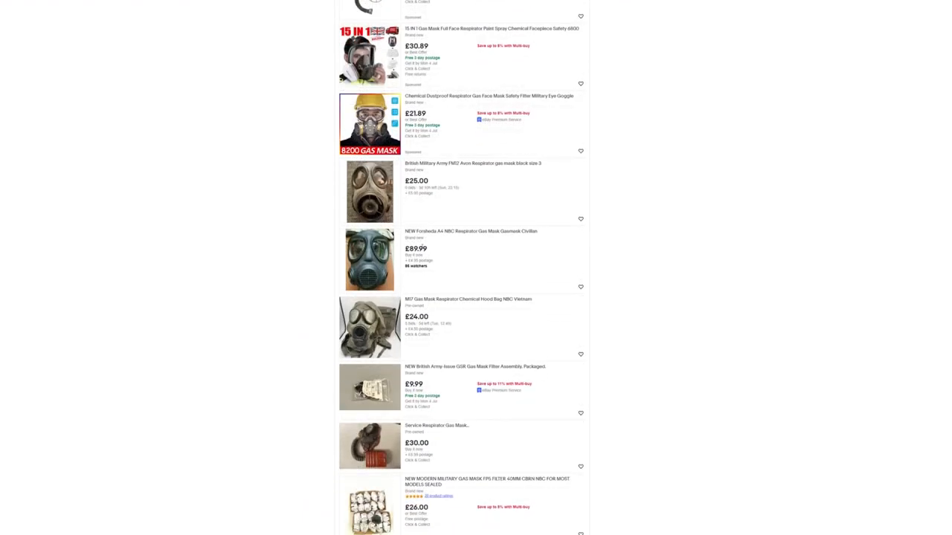
mouse_move(452, 282)
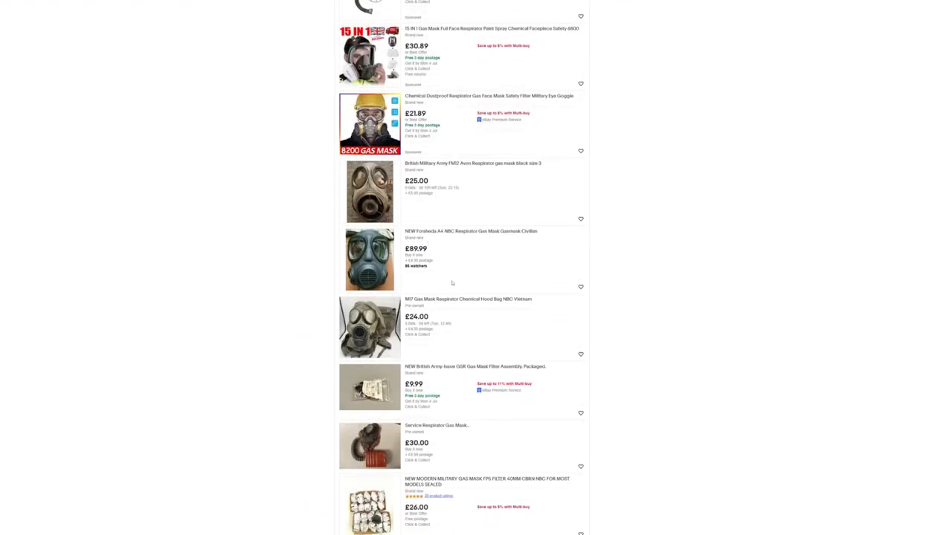
scroll("down", 3)
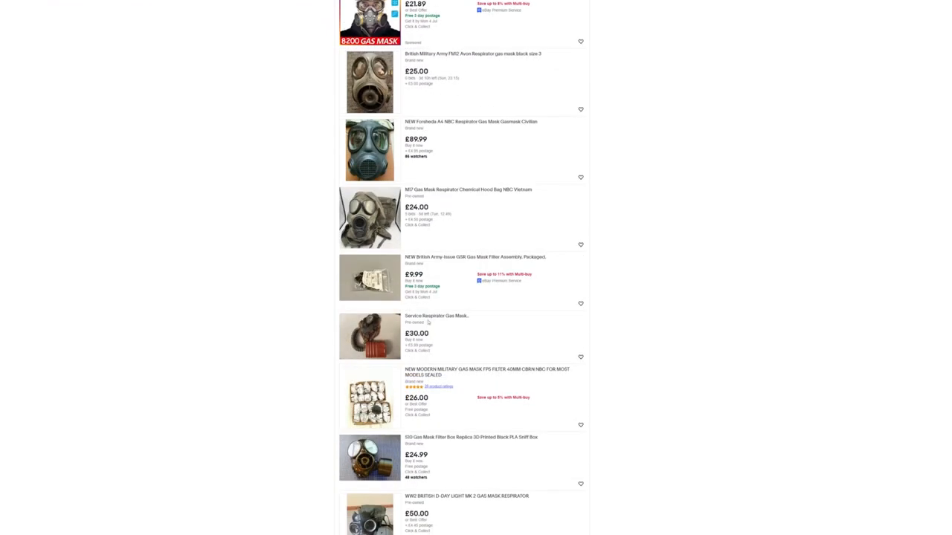
mouse_move(419, 327)
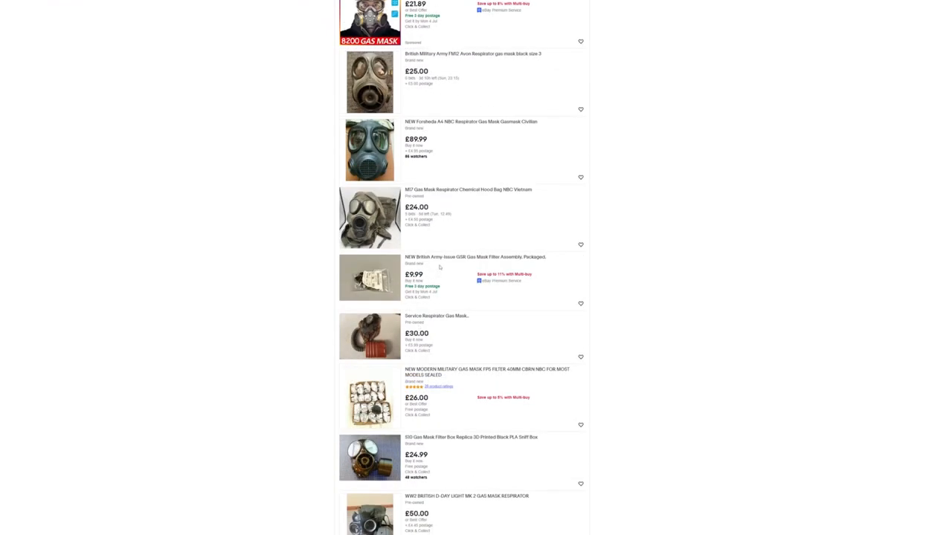
mouse_move(426, 241)
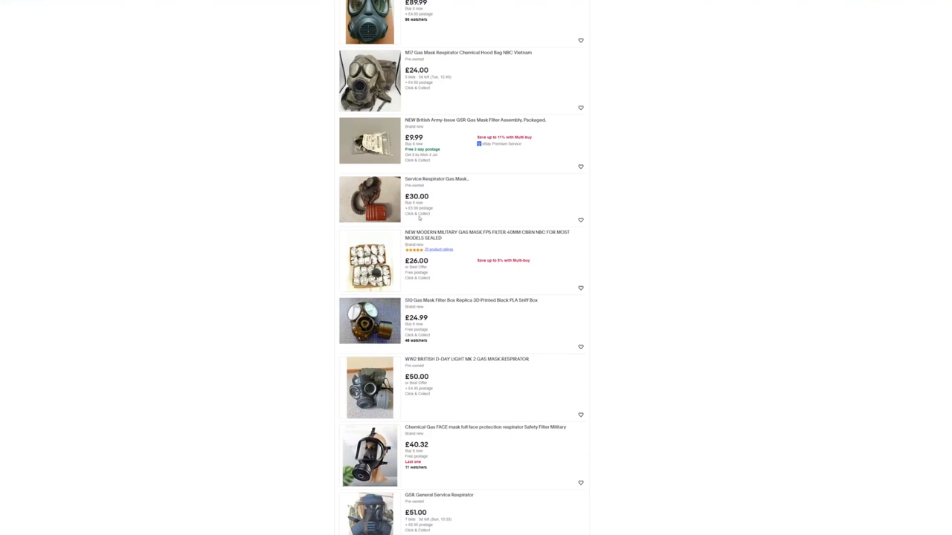
scroll("down", 3)
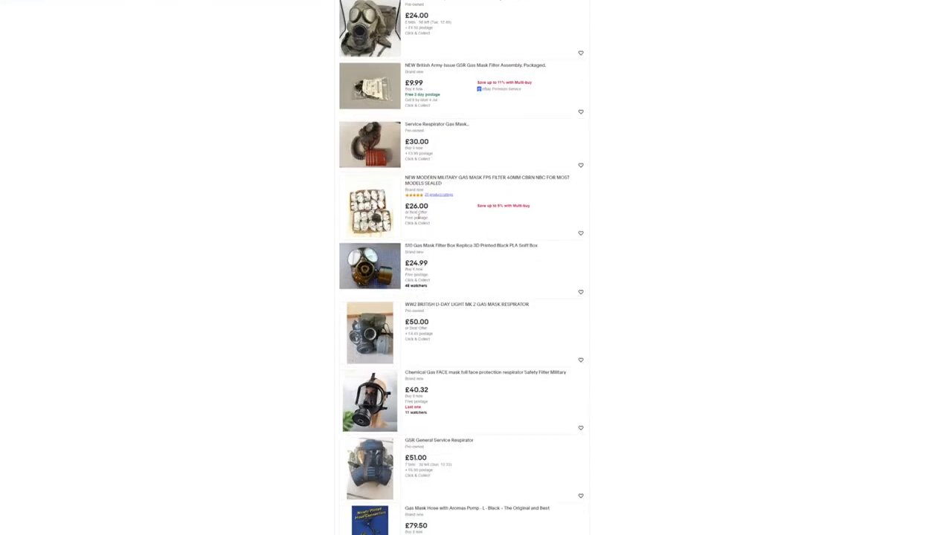
scroll("down", 3)
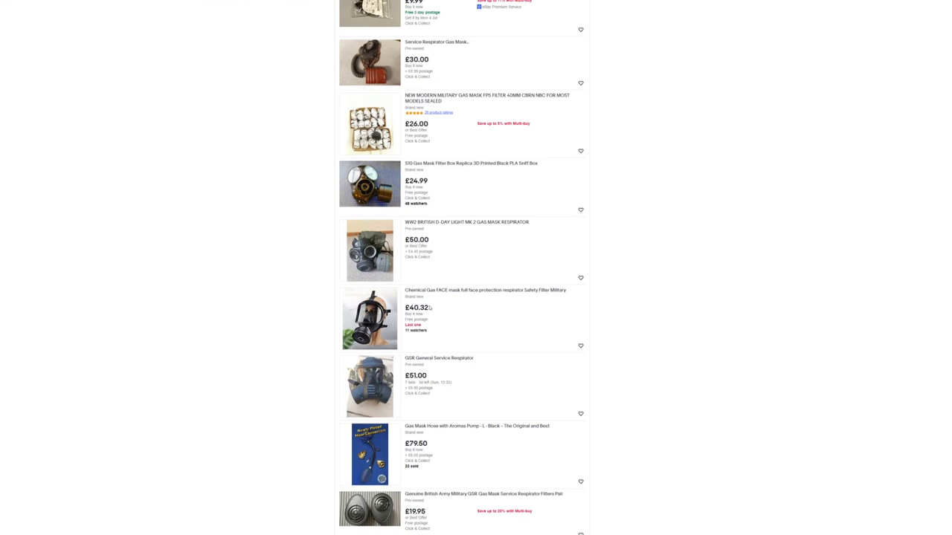
mouse_move(431, 300)
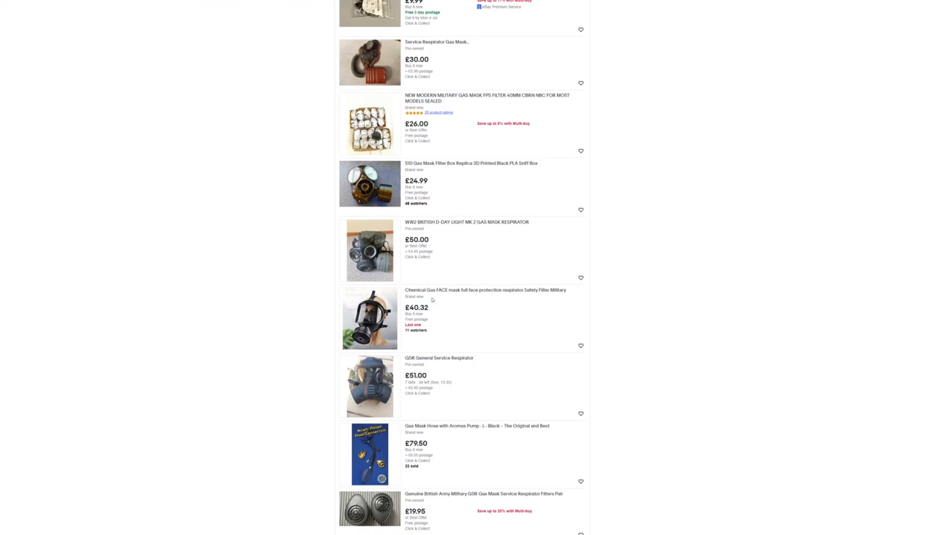
scroll("down", 3)
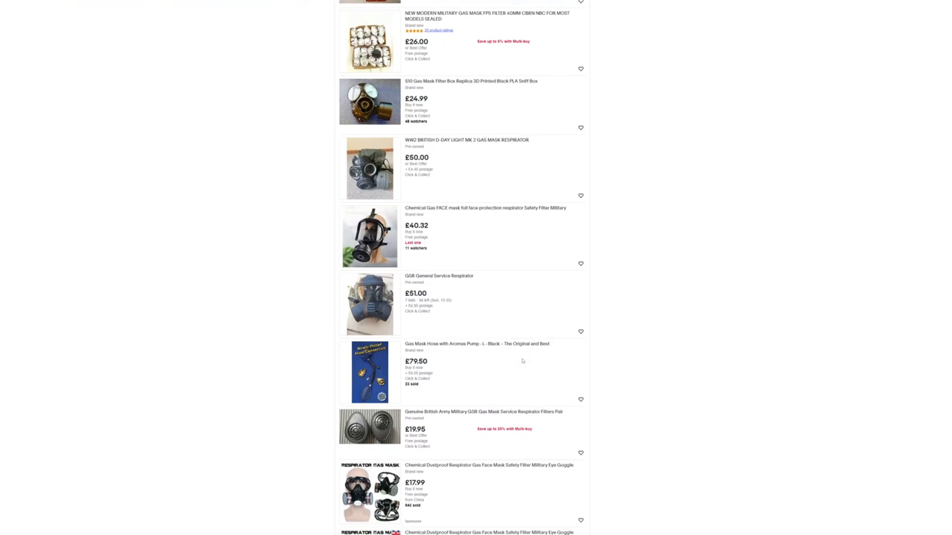
scroll("down", 3)
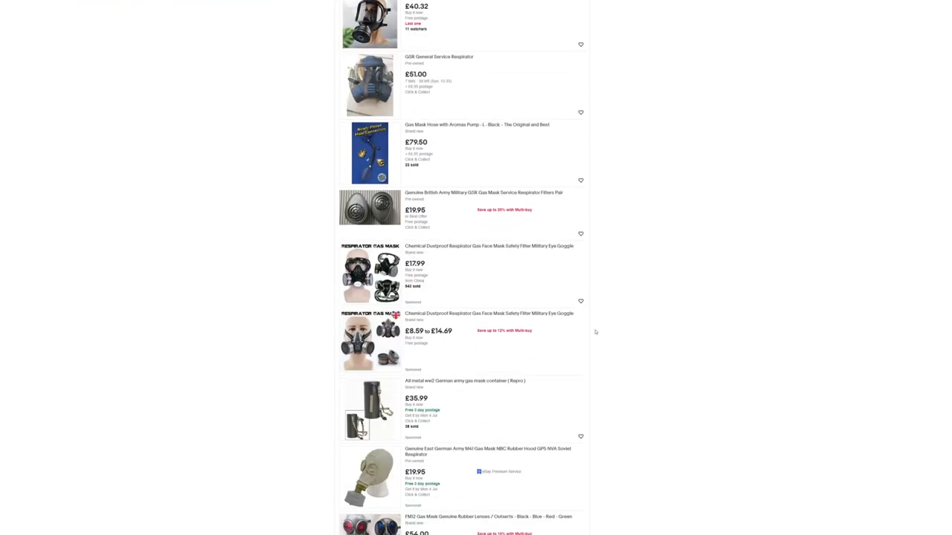
scroll("down", 3)
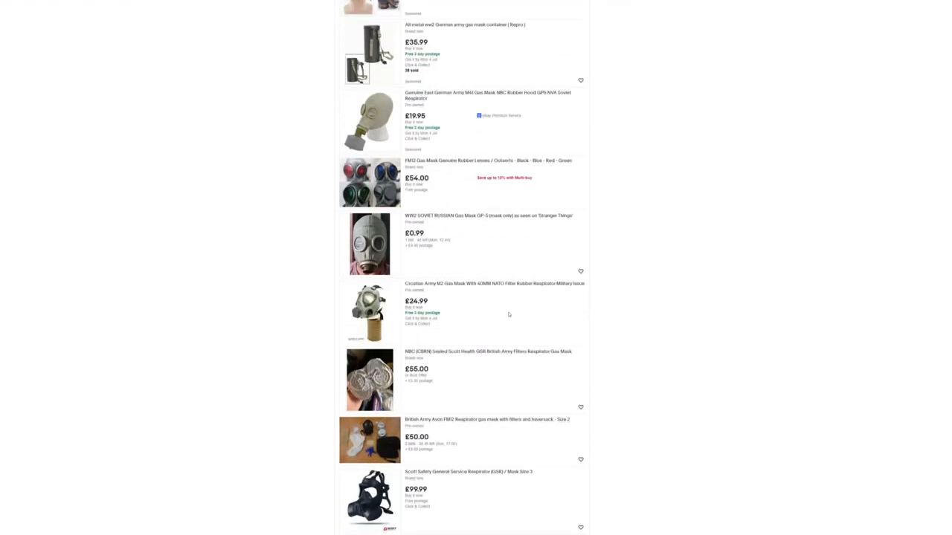
mouse_move(502, 312)
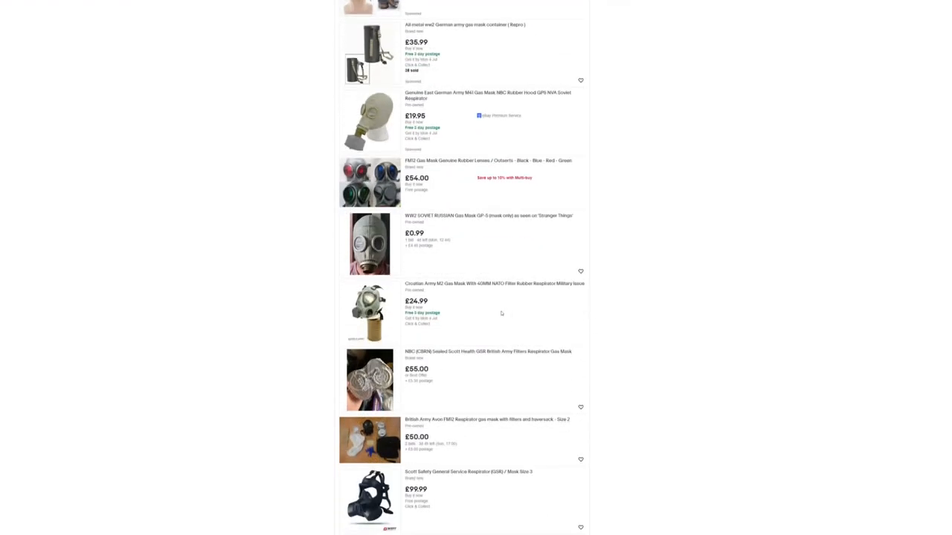
scroll("down", 3)
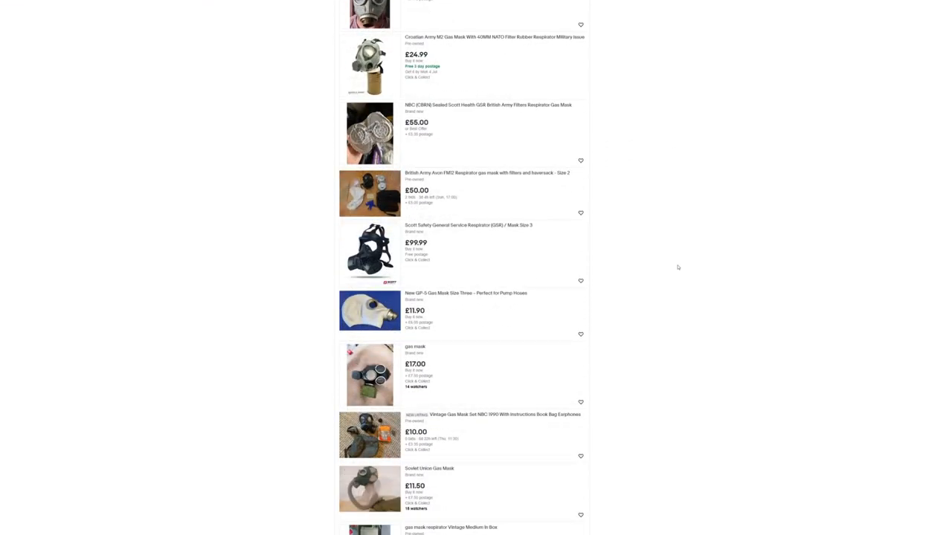
scroll("down", 3)
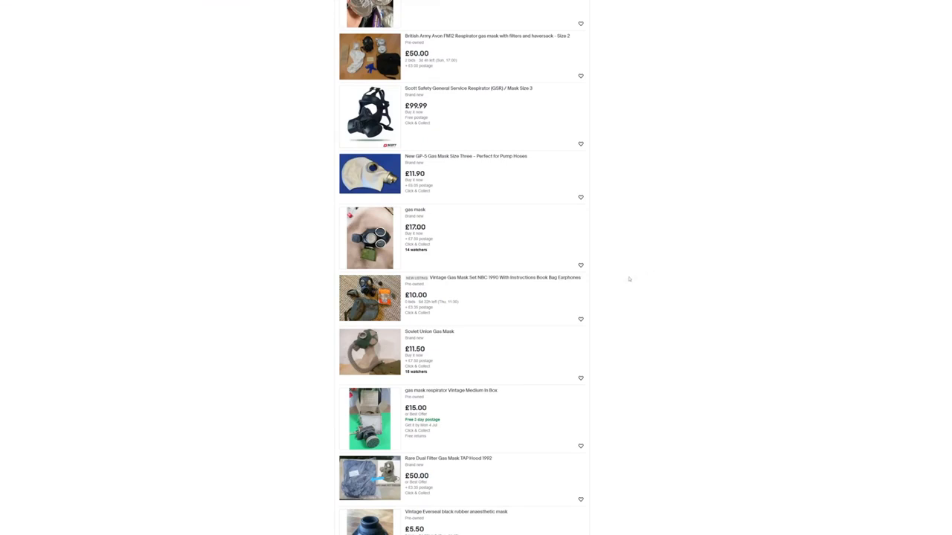
mouse_move(449, 340)
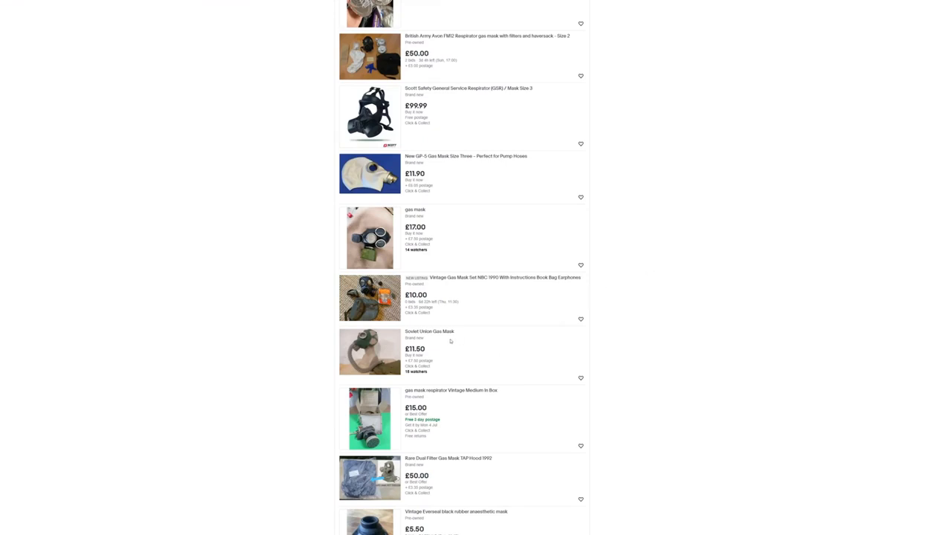
scroll("down", 3)
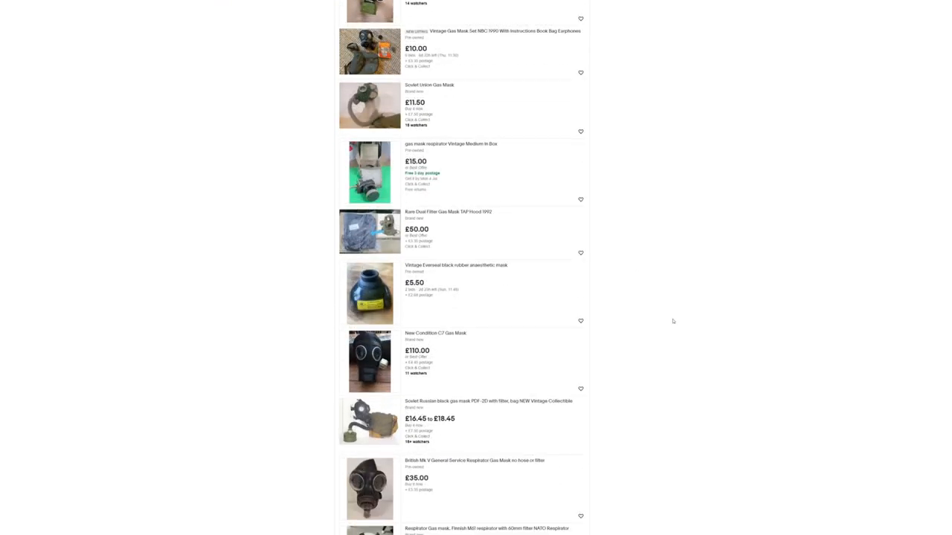
scroll("down", 3)
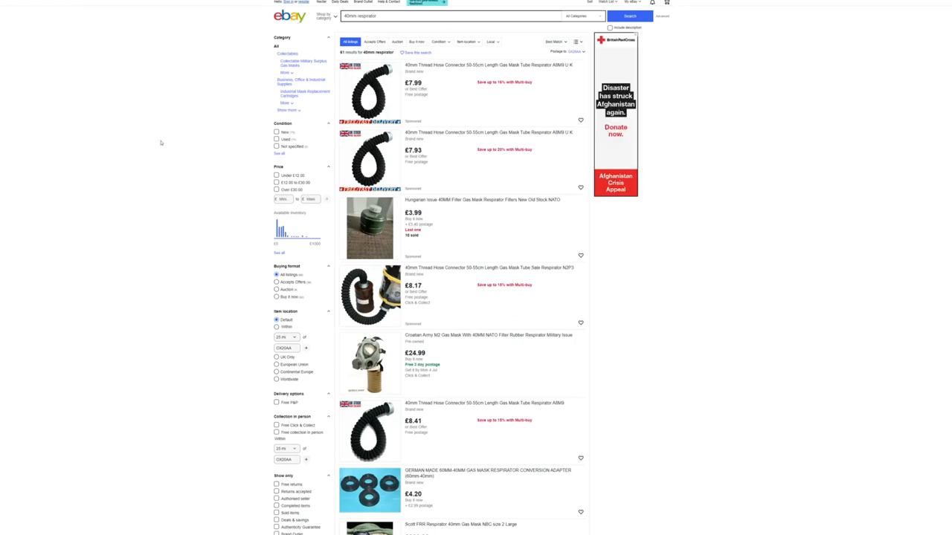
- Continue down to the later 40mm respirator fittings listings at the bottom of the results
scroll("down", 3)
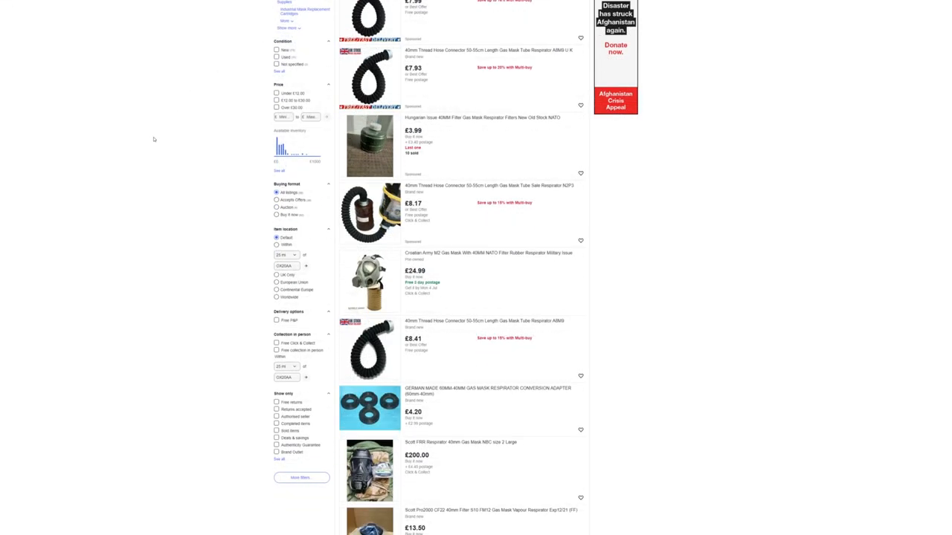
scroll("down", 3)
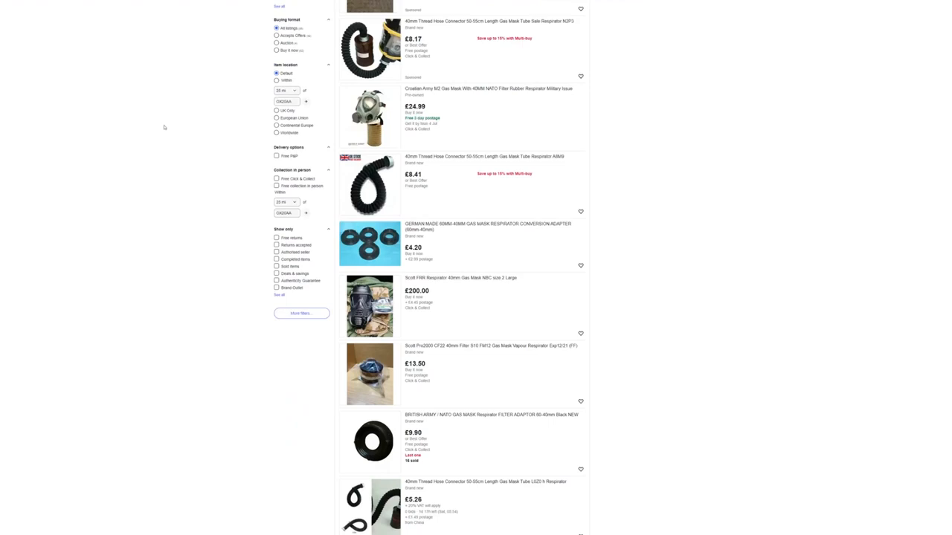
scroll("down", 3)
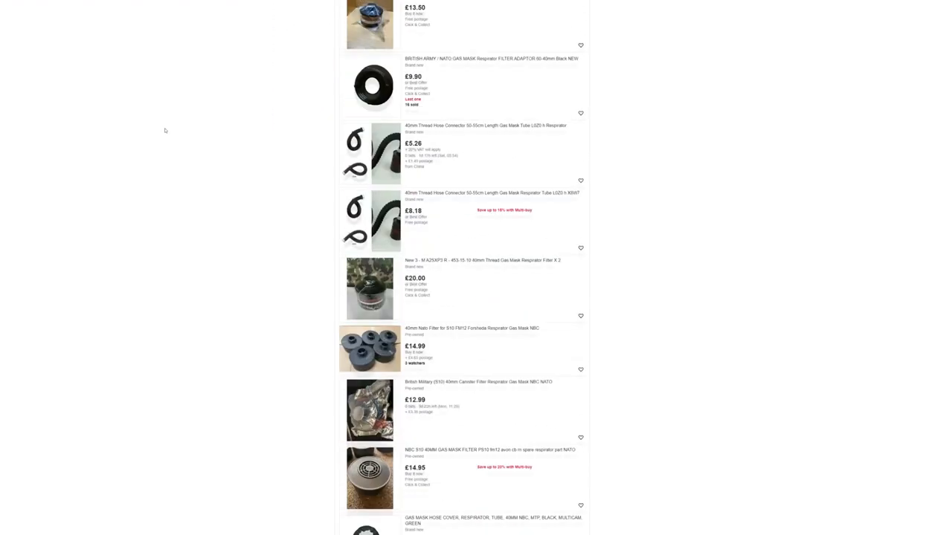
scroll("down", 3)
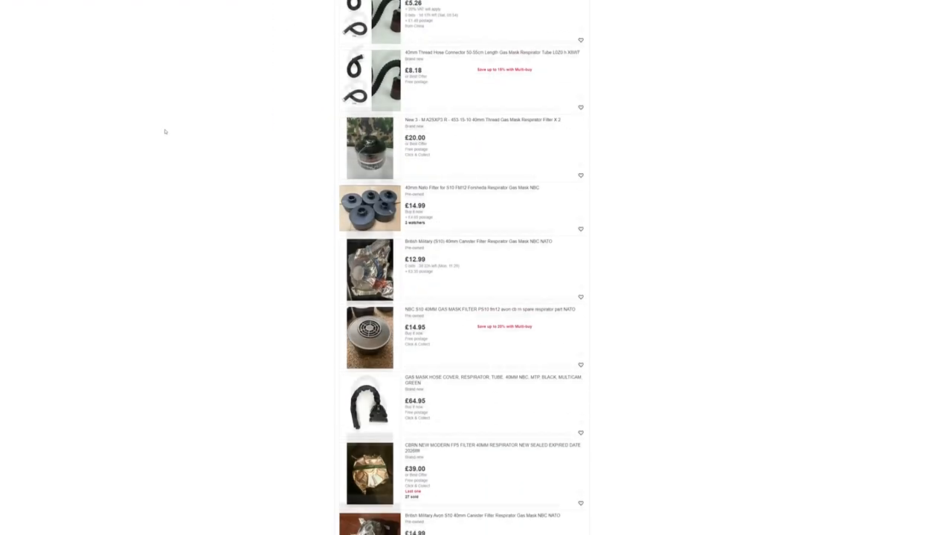
scroll("down", 3)
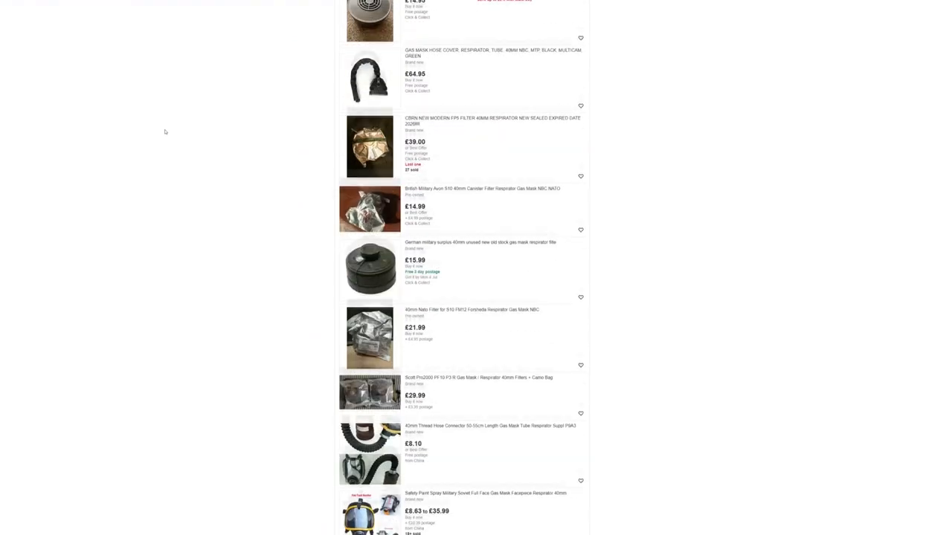
scroll("down", 3)
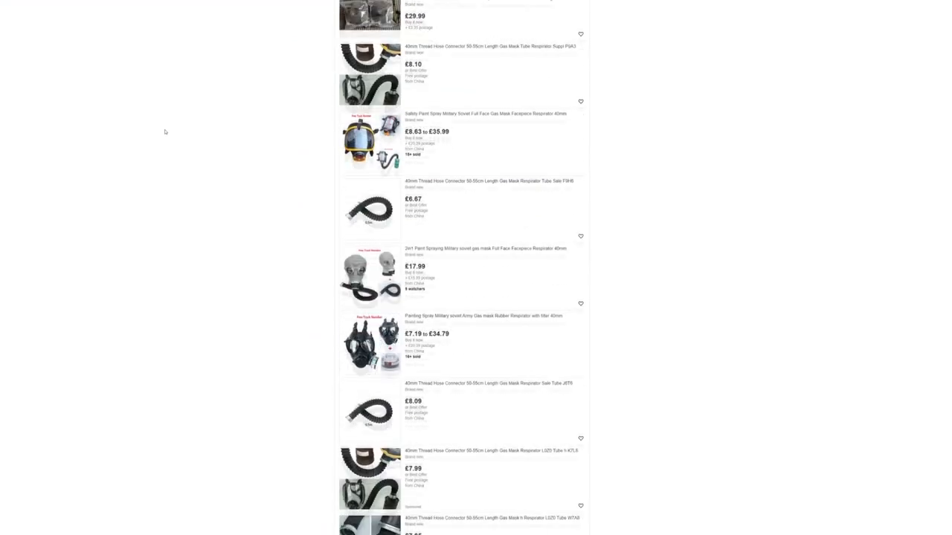
scroll("down", 3)
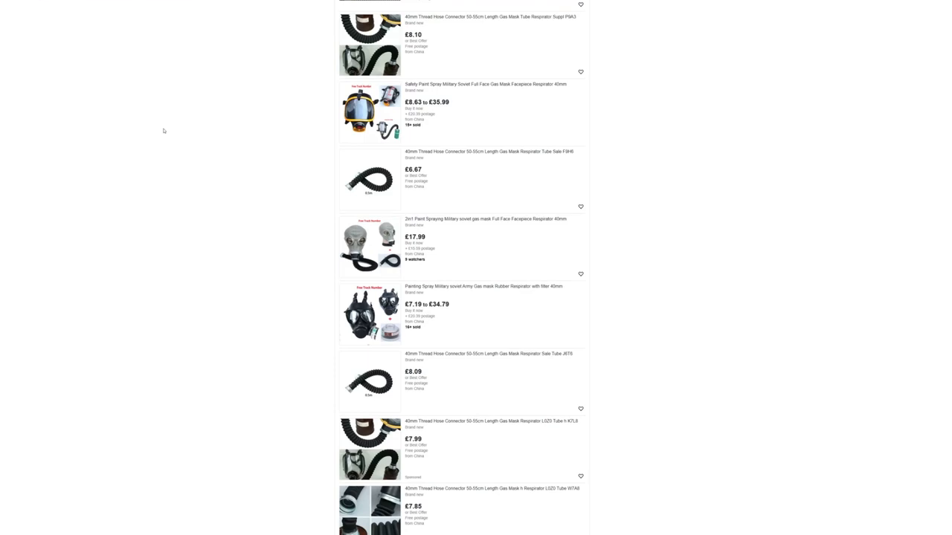
scroll("down", 3)
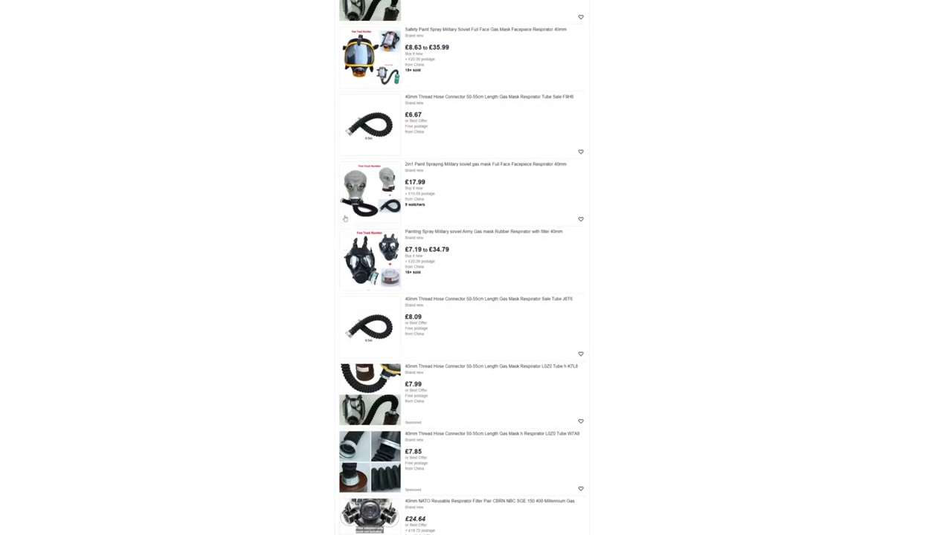
scroll("down", 3)
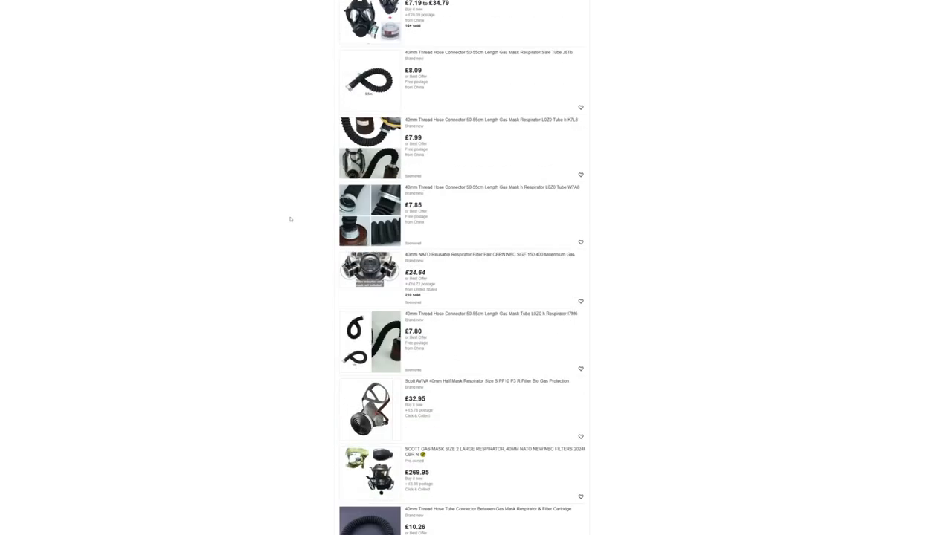
scroll("down", 3)
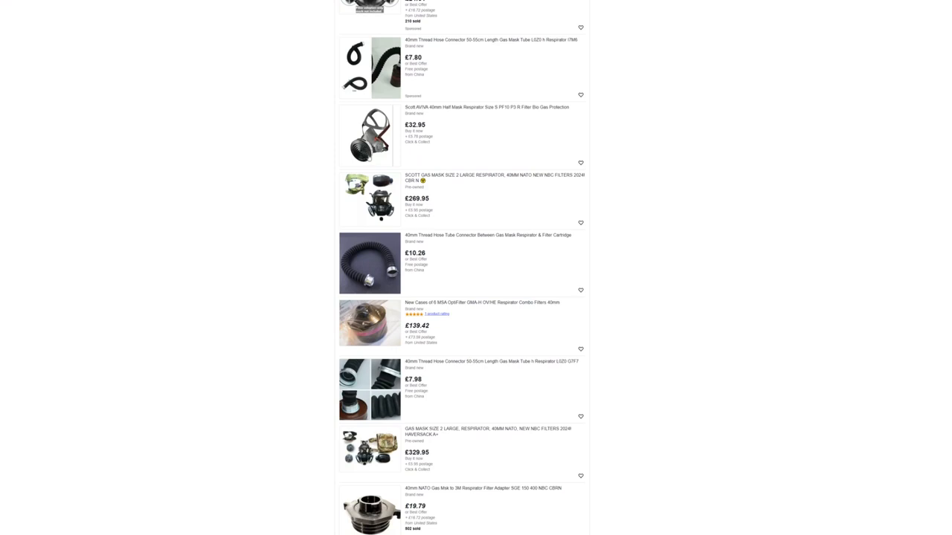
scroll("down", 3)
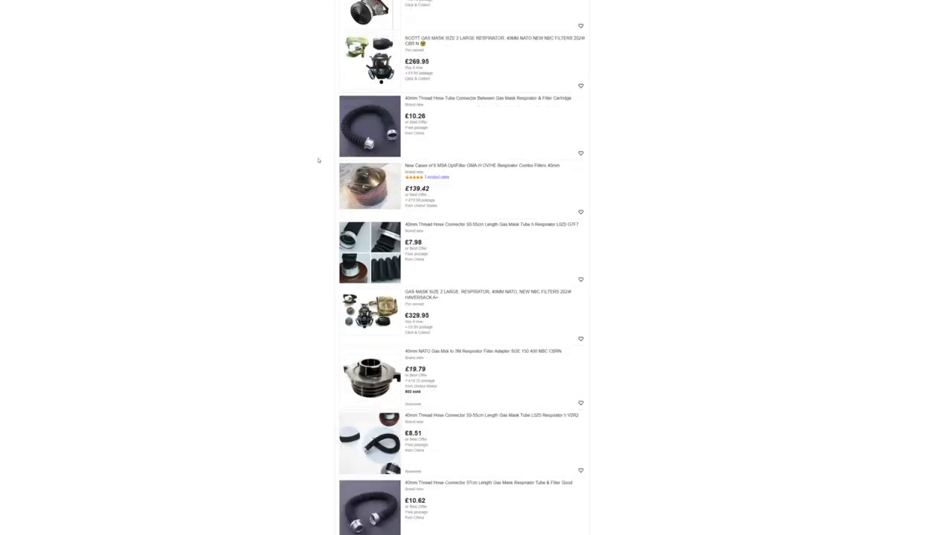
scroll("down", 3)
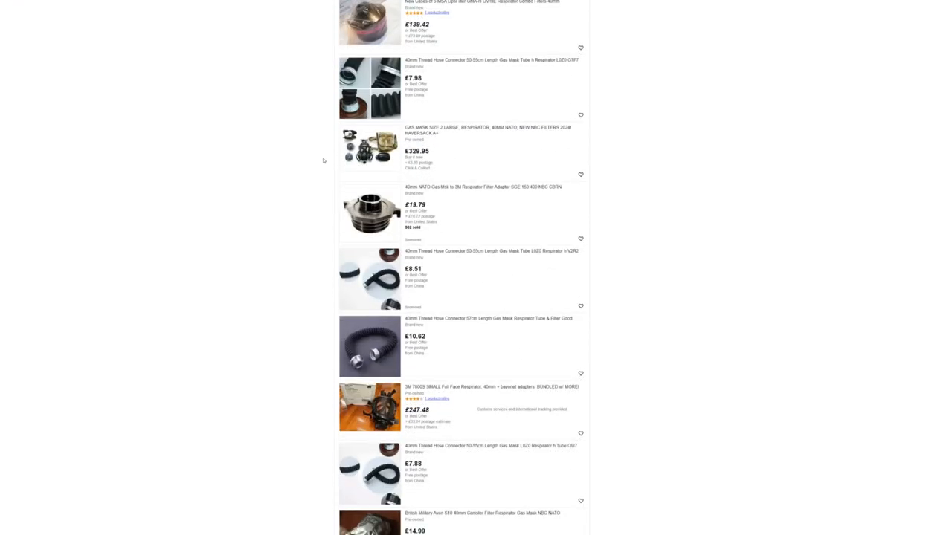
scroll("down", 3)
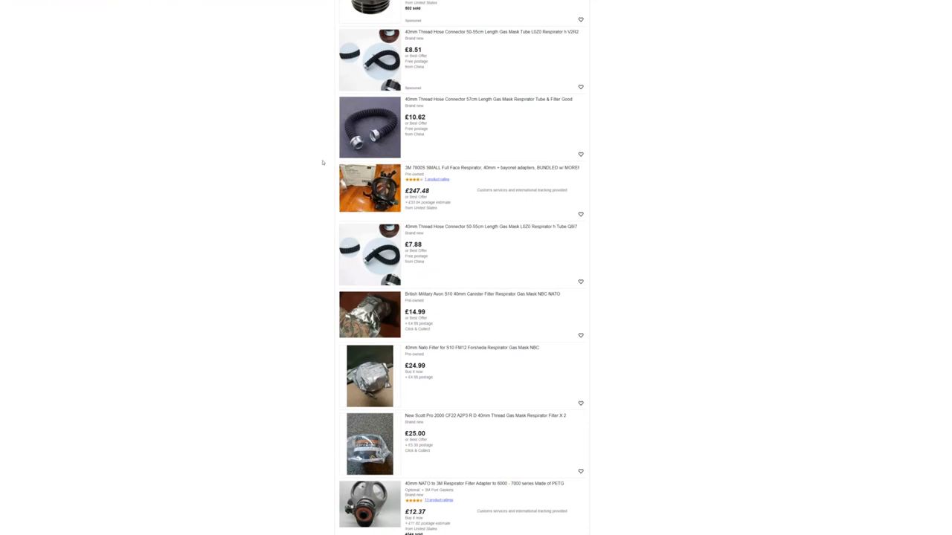
mouse_move(323, 161)
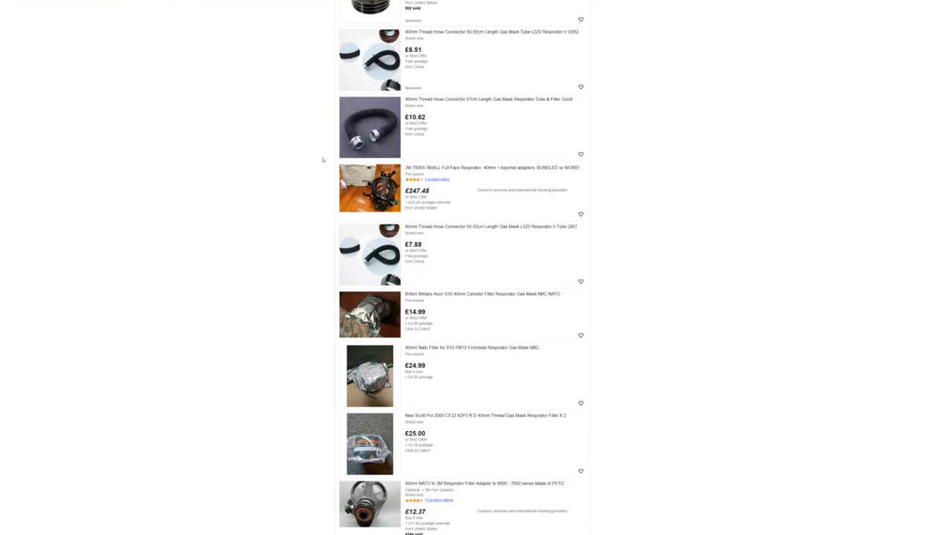
scroll("down", 3)
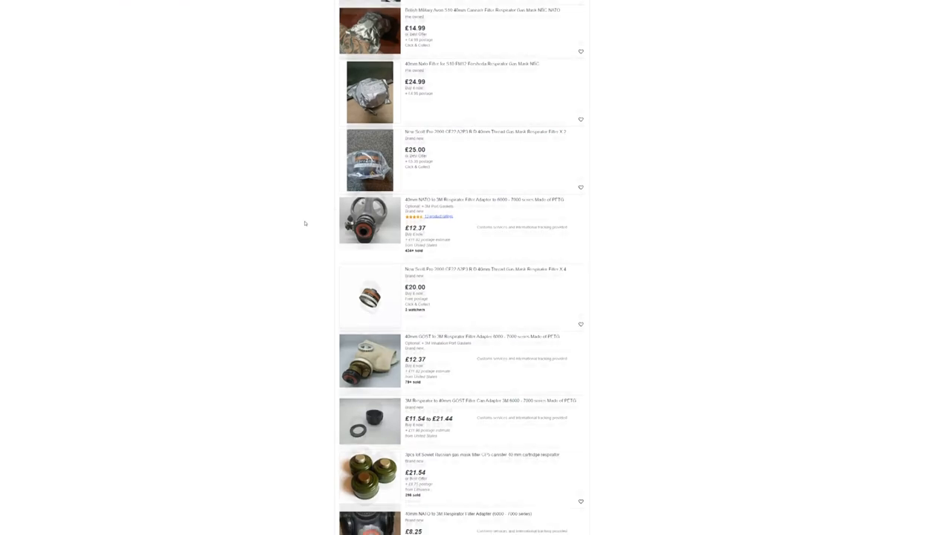
scroll("down", 3)
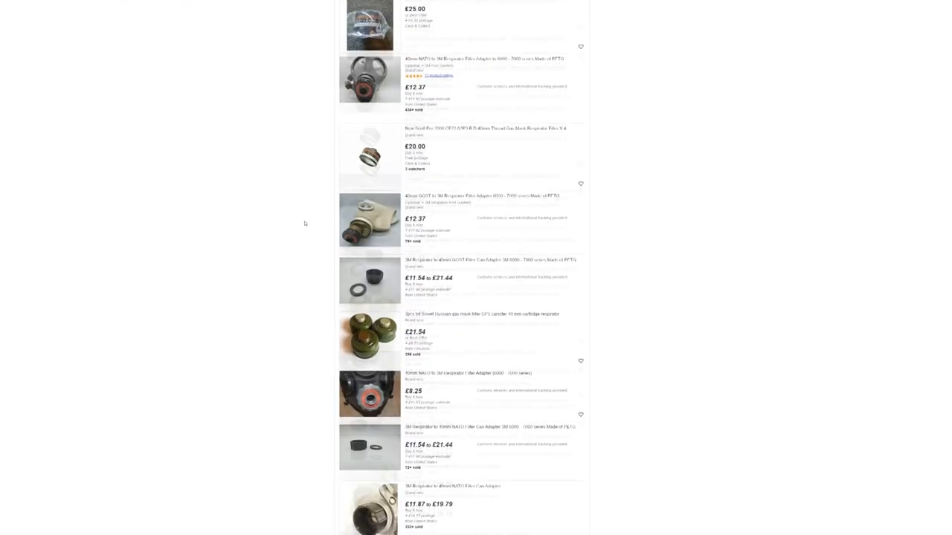
scroll("down", 3)
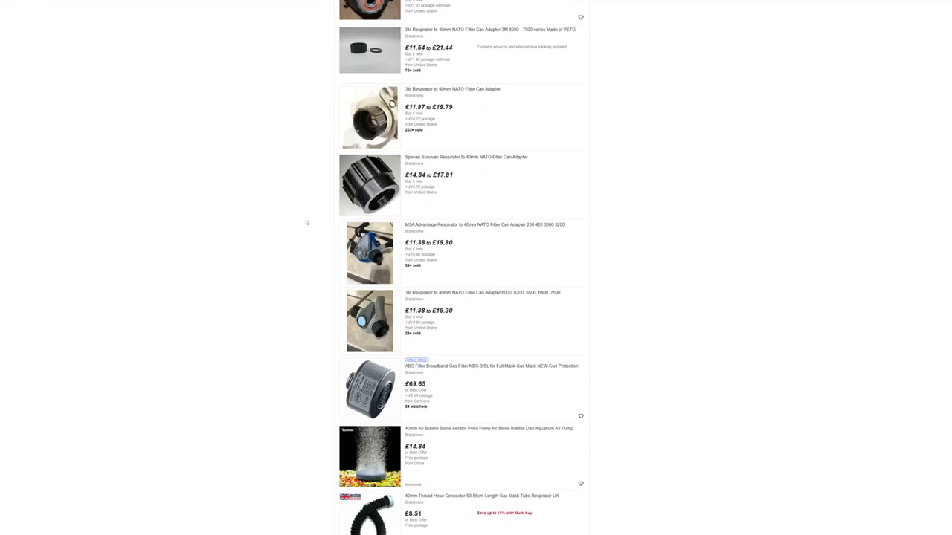
scroll("down", 3)
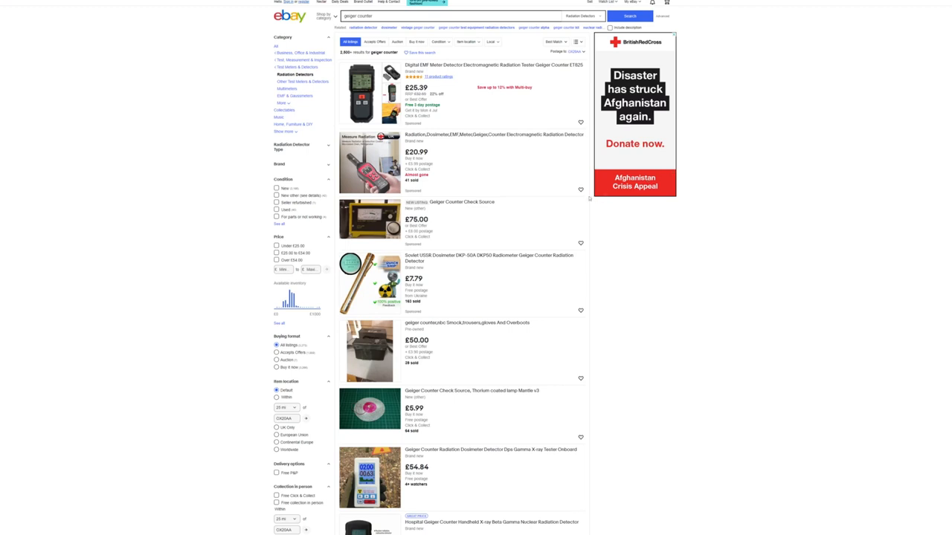
mouse_move(473, 208)
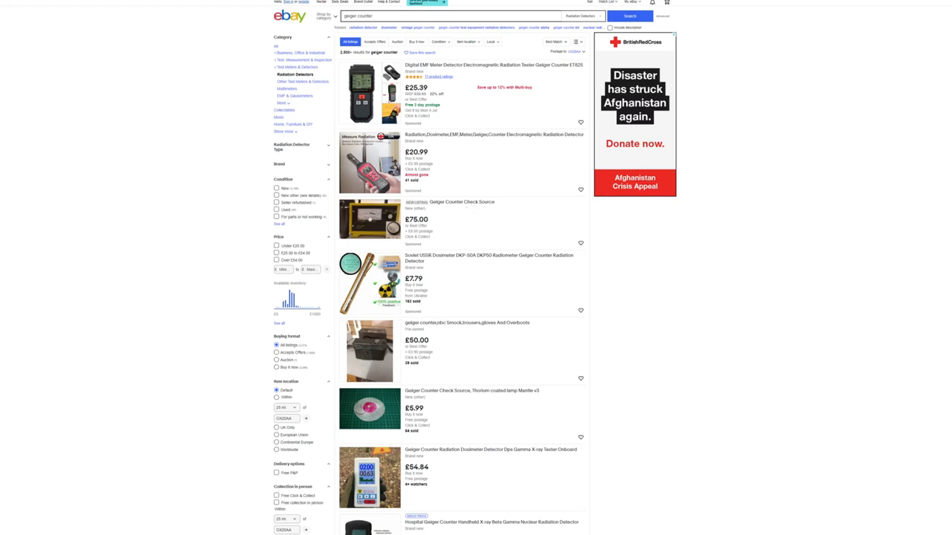
- Open the Geiger Counter Check Source listing priced £75.00 from the results
left_click(449, 202)
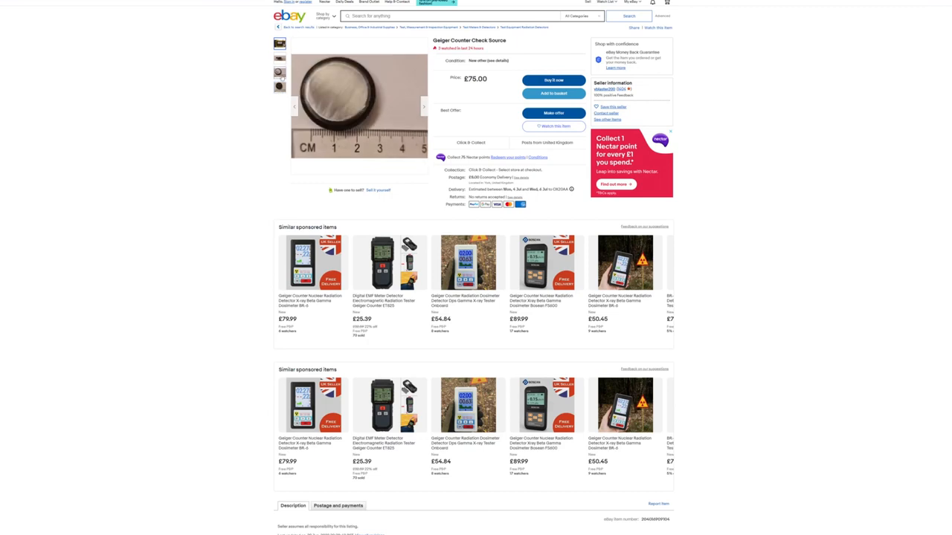
scroll("down", 3)
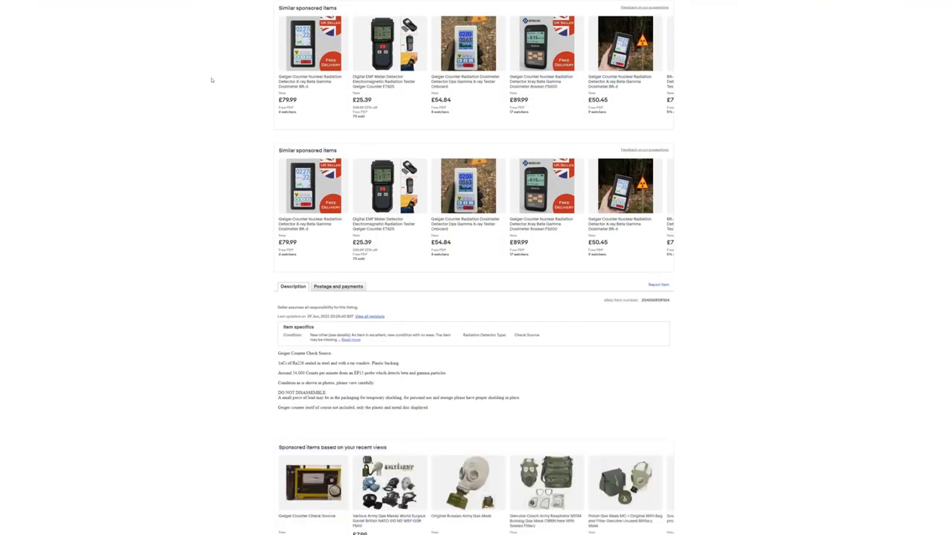
mouse_move(210, 68)
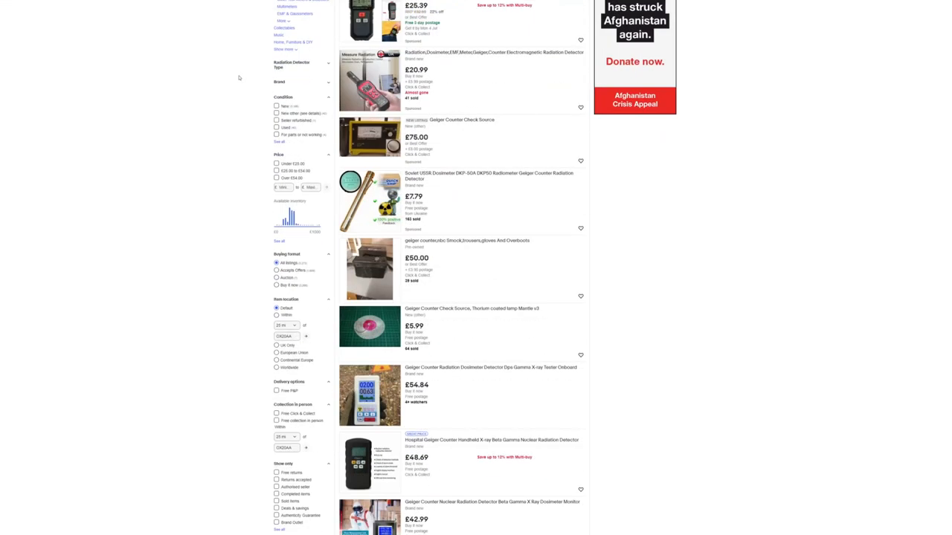
- Scroll the Geiger counter results past the £350.00 counter, £39.59 dosimeter and £102.00 radiation meter
scroll("down", 3)
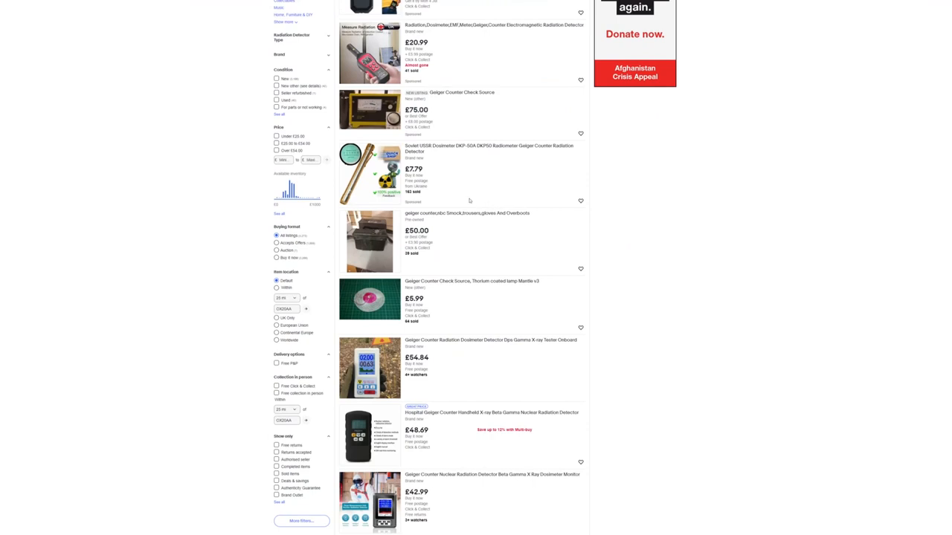
mouse_move(469, 201)
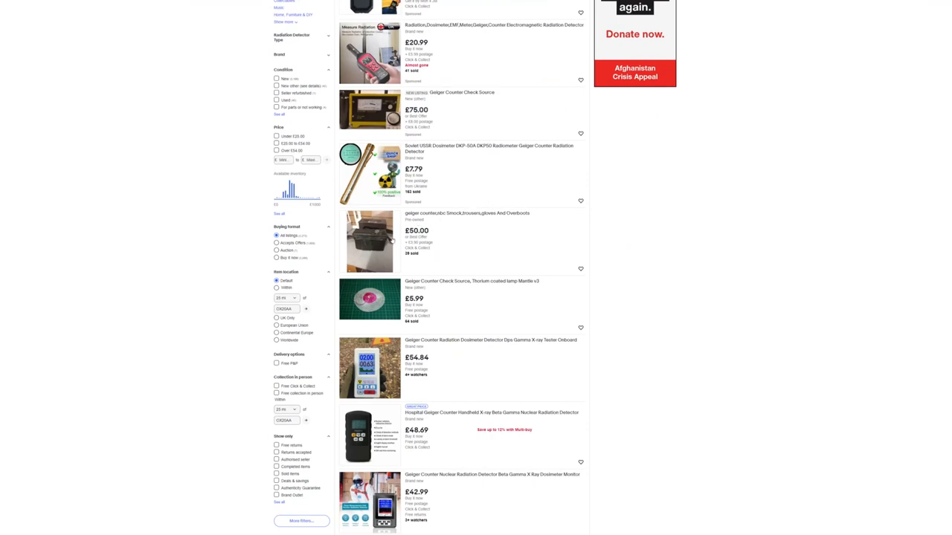
mouse_move(400, 239)
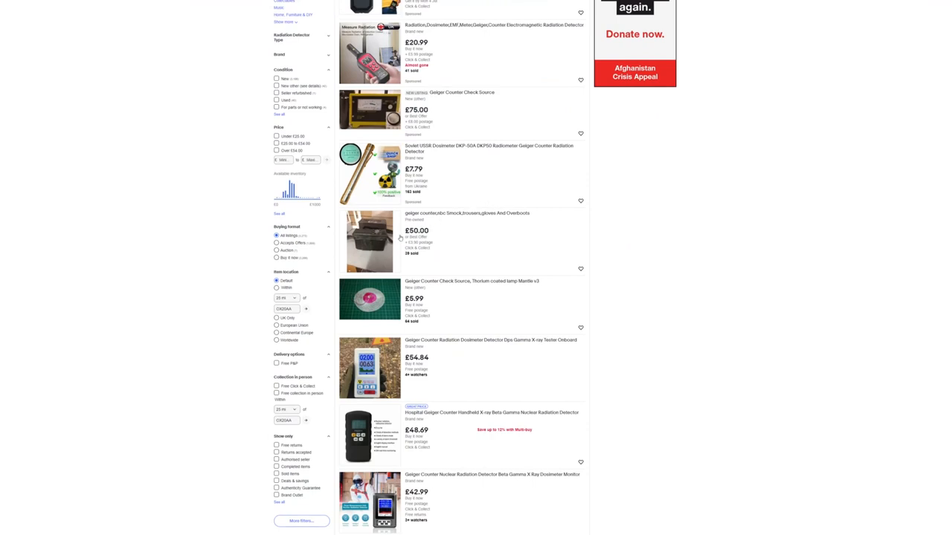
scroll("down", 3)
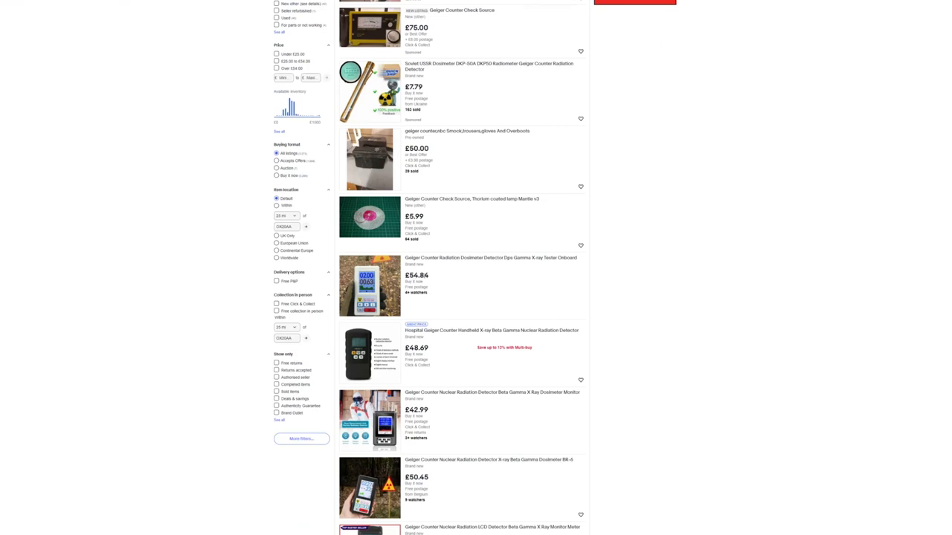
scroll("down", 3)
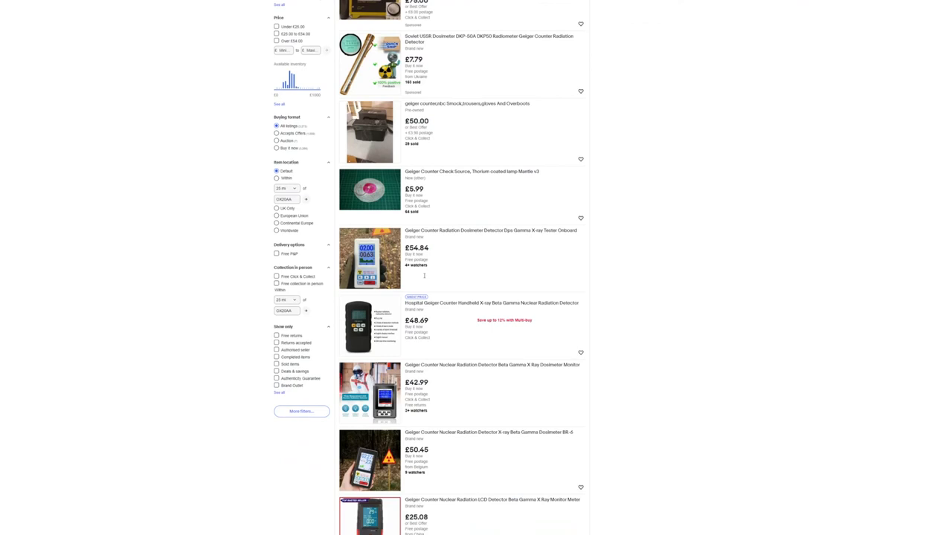
mouse_move(470, 259)
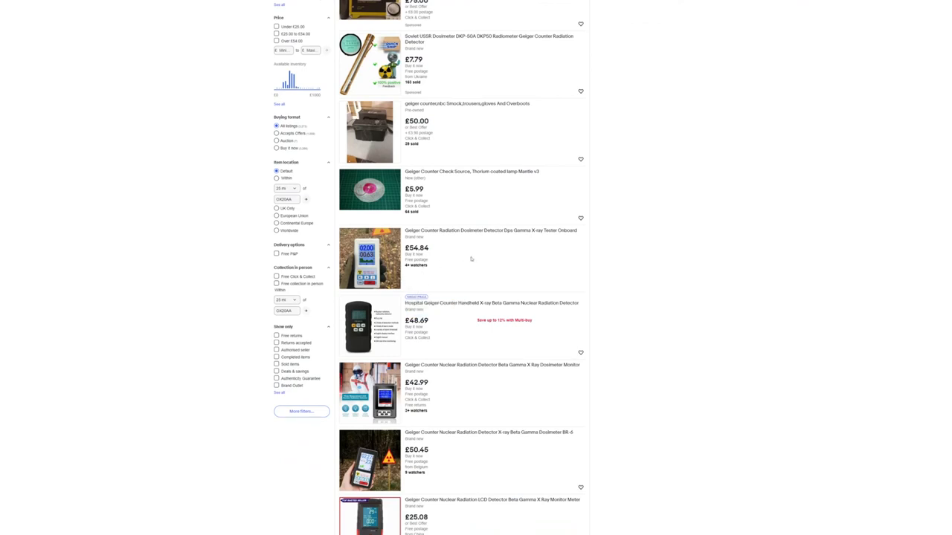
scroll("down", 3)
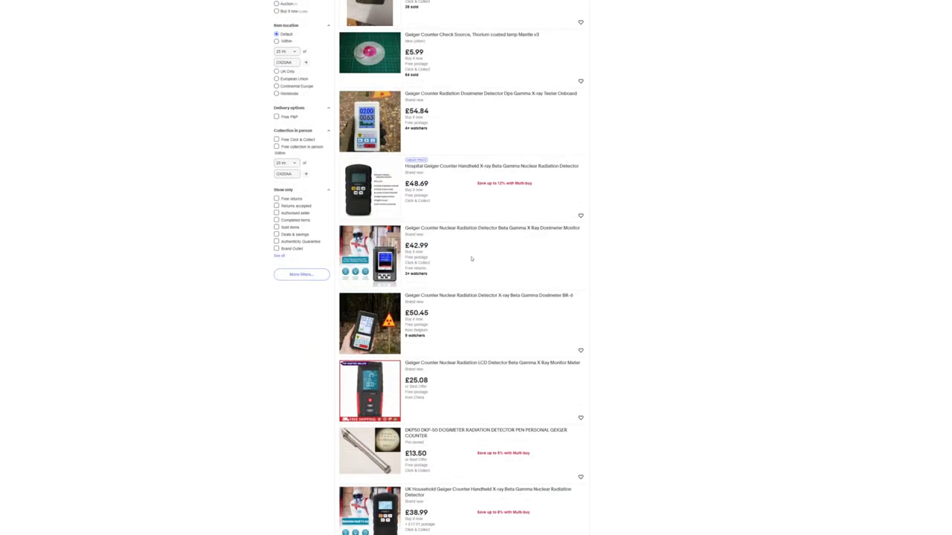
scroll("down", 3)
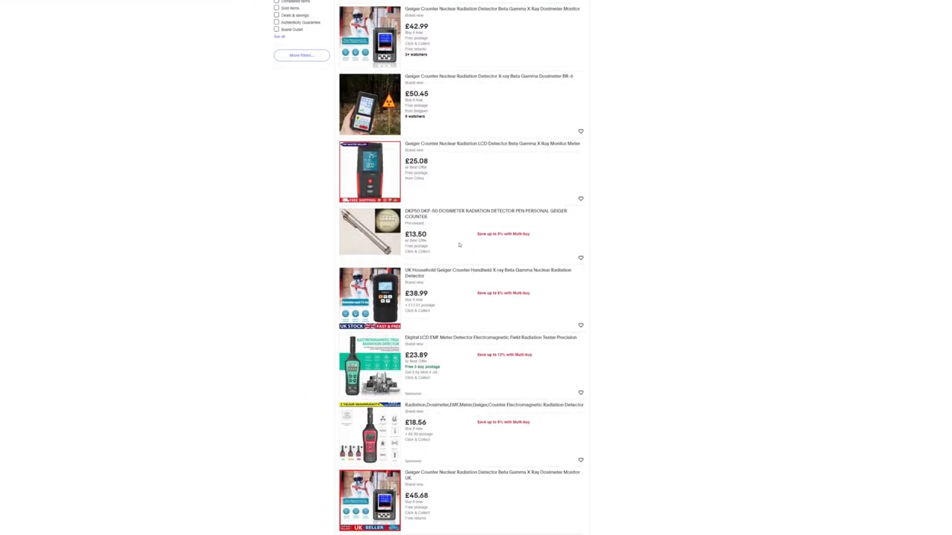
scroll("down", 3)
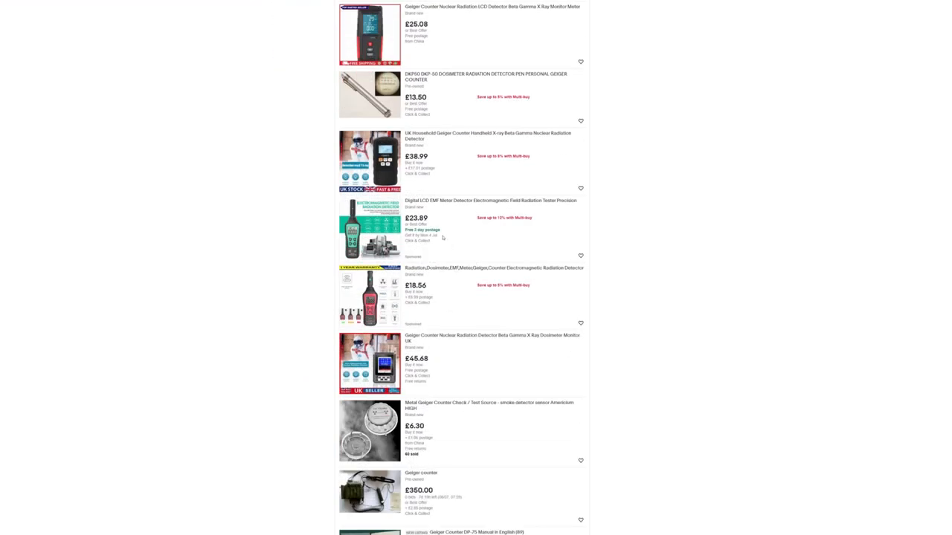
mouse_move(467, 238)
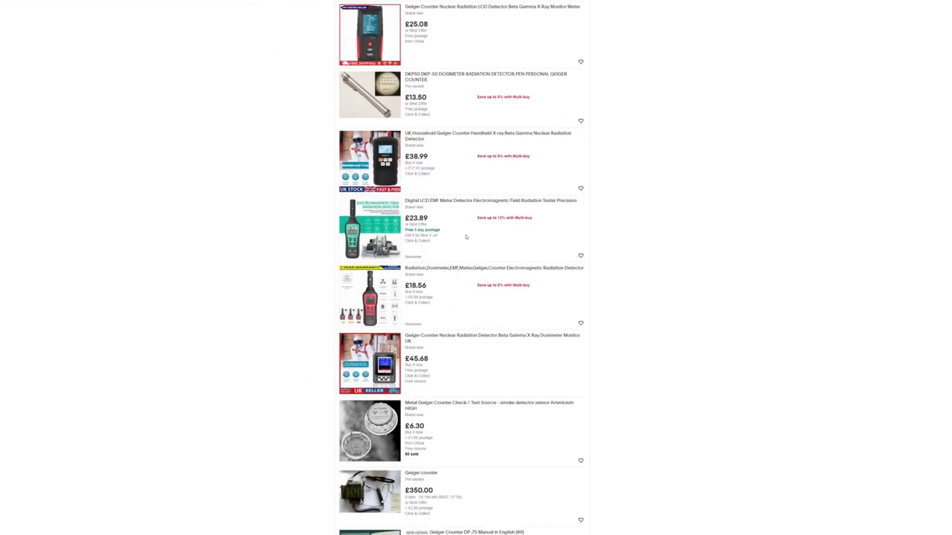
scroll("down", 3)
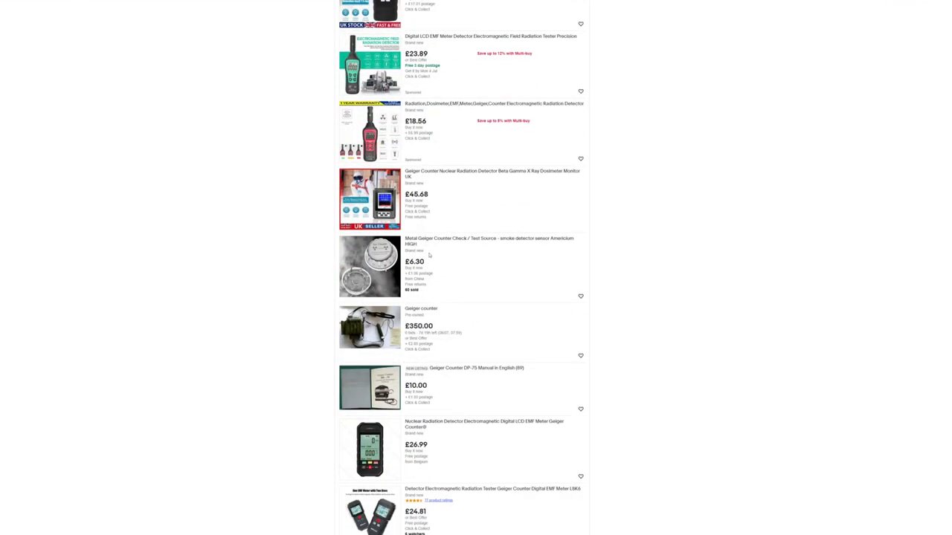
scroll("down", 3)
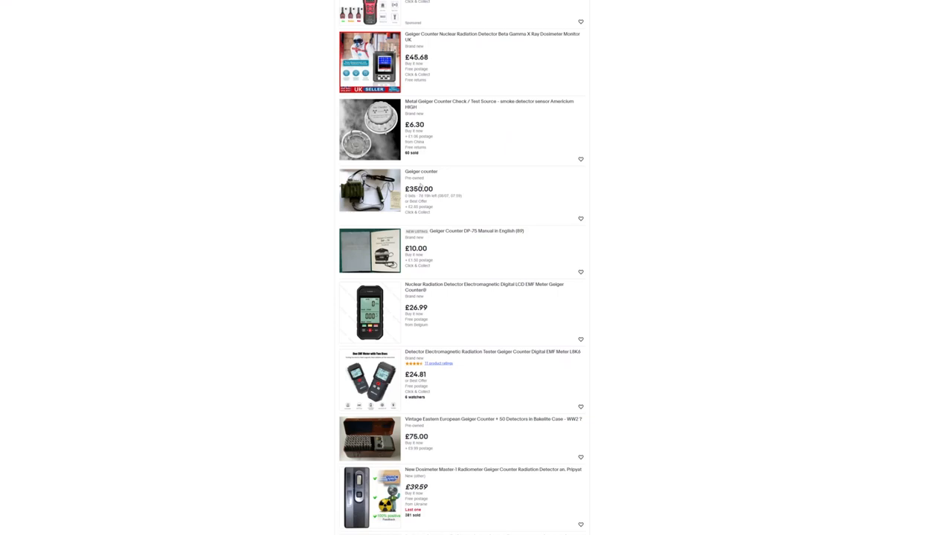
scroll("down", 3)
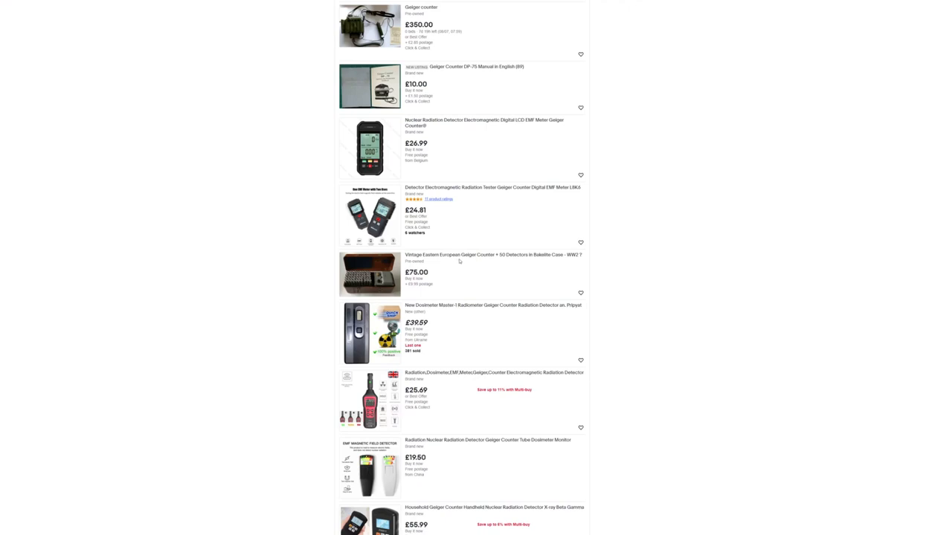
scroll("down", 3)
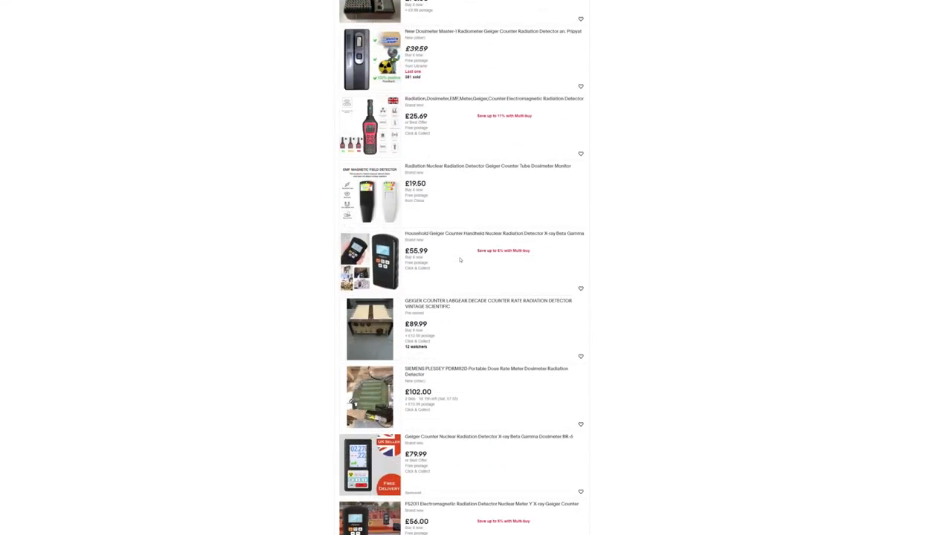
scroll("down", 3)
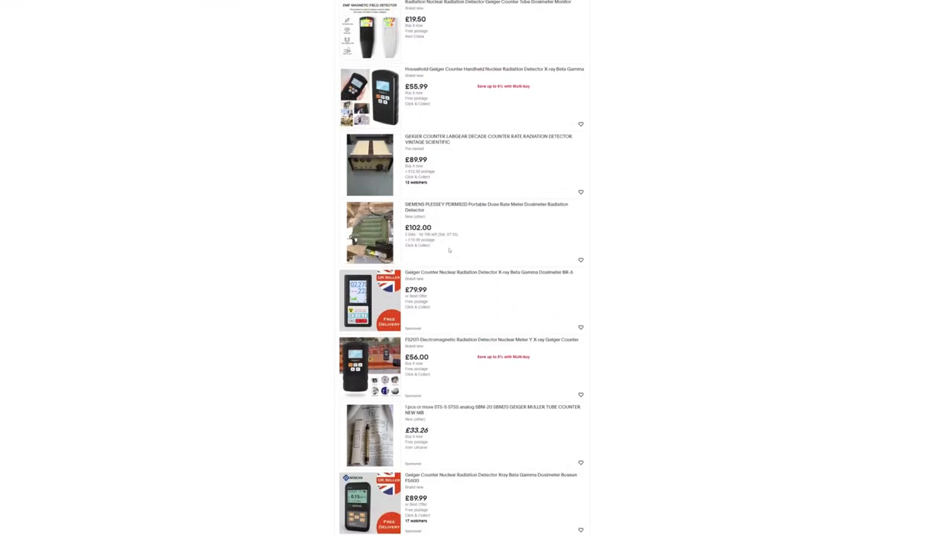
mouse_move(435, 229)
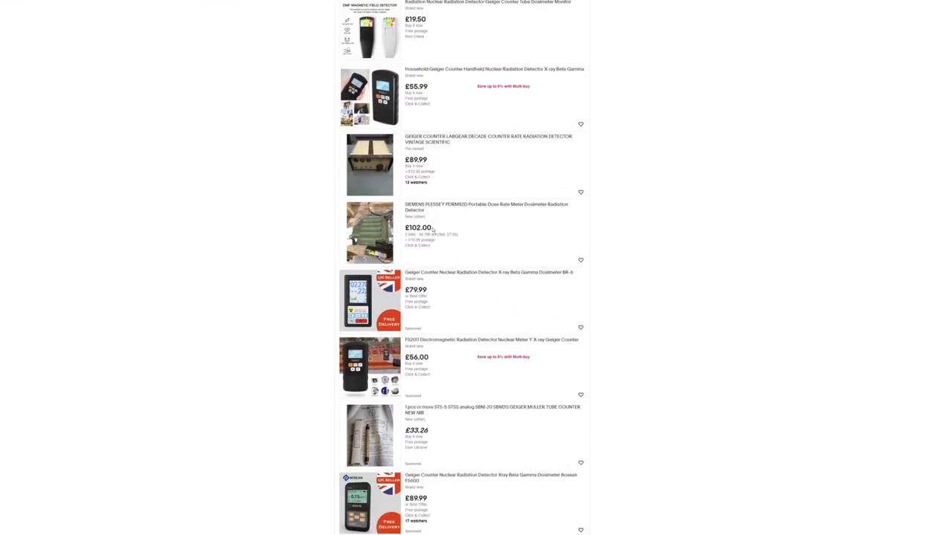
scroll("down", 3)
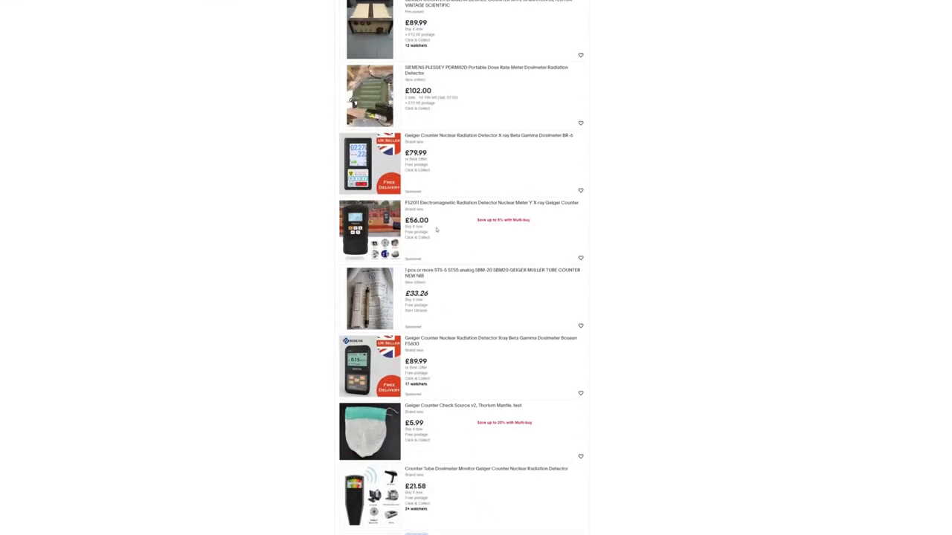
scroll("down", 3)
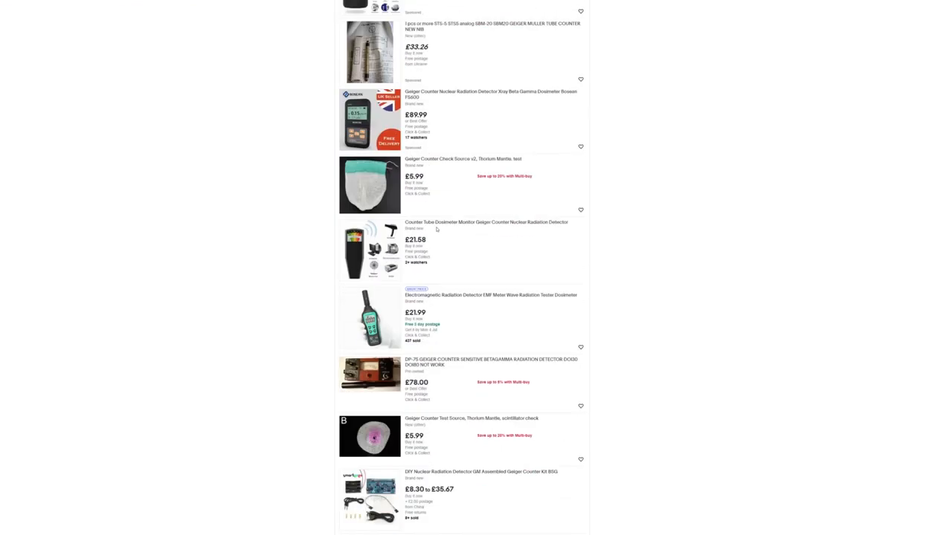
scroll("down", 3)
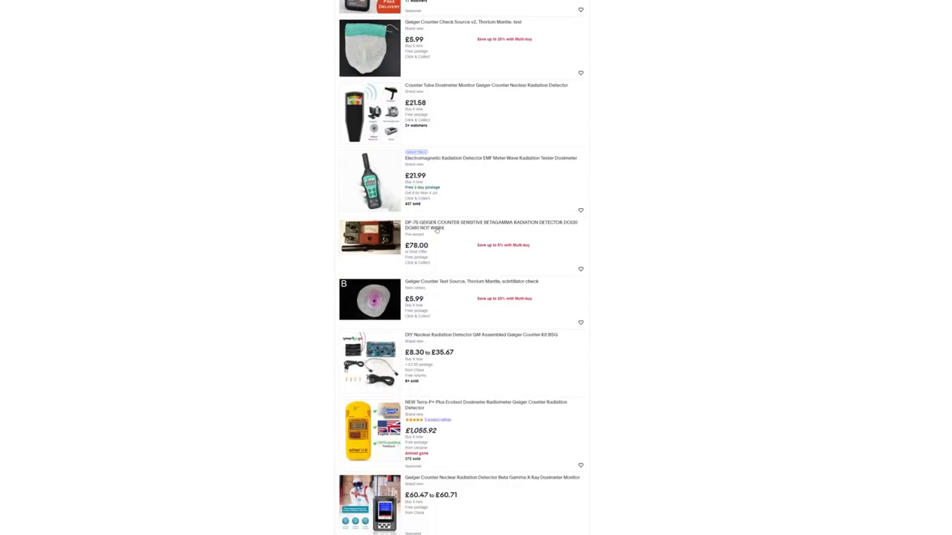
scroll("down", 3)
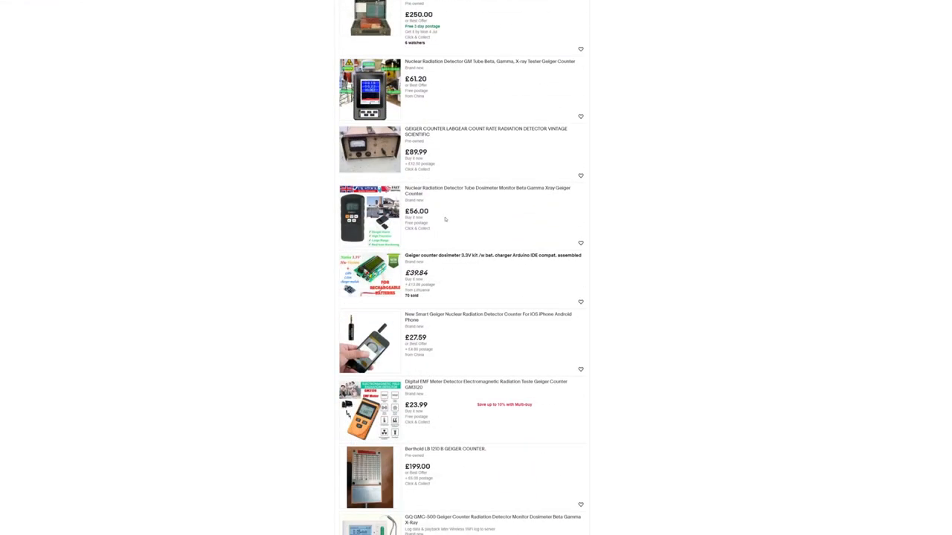
scroll("down", 3)
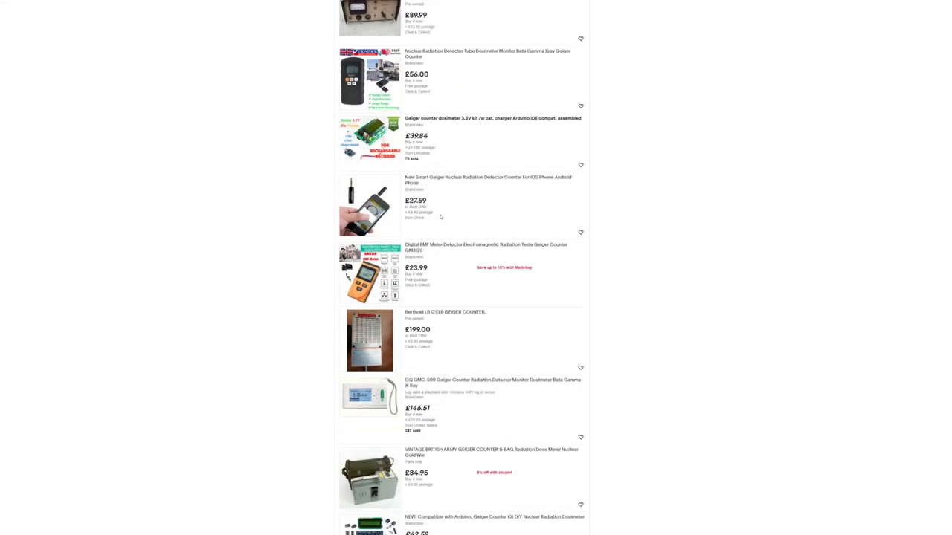
scroll("down", 3)
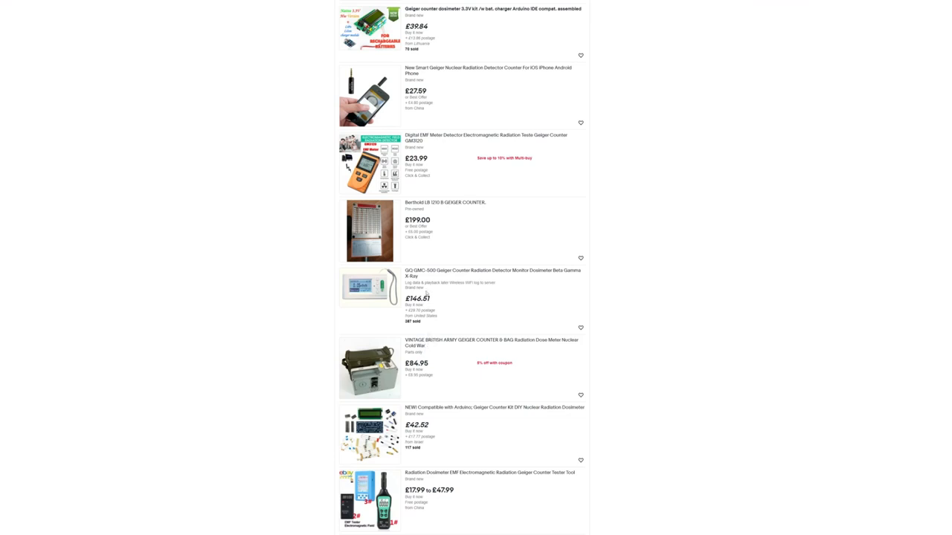
scroll("down", 3)
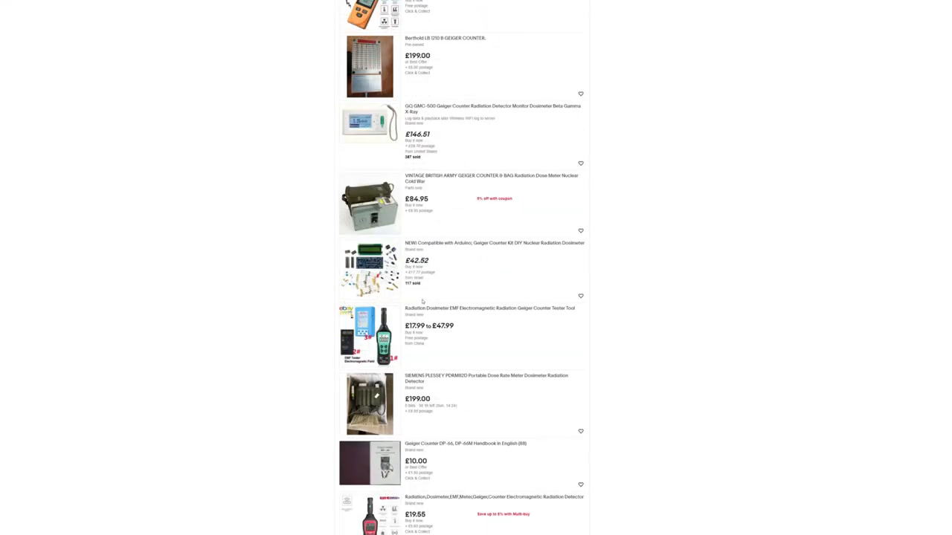
scroll("down", 3)
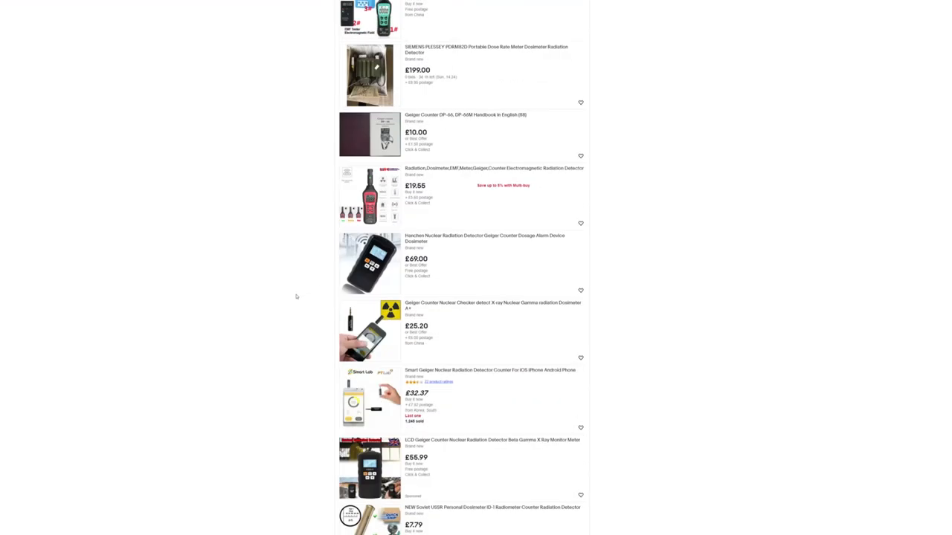
scroll("down", 3)
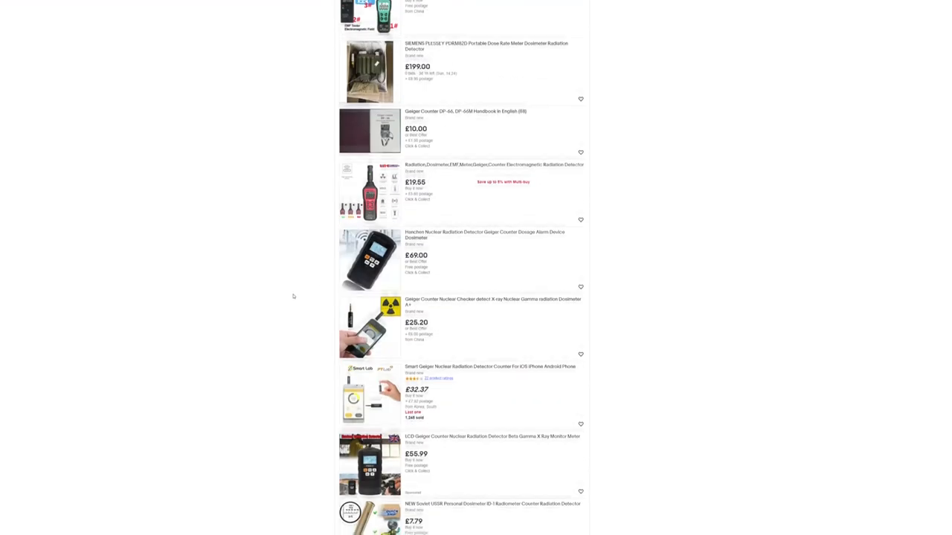
scroll("down", 3)
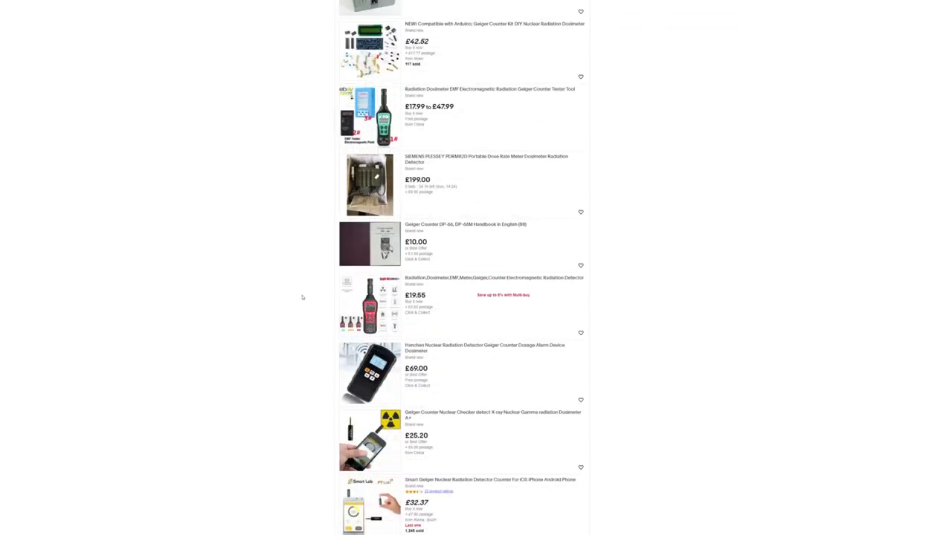
scroll("down", 3)
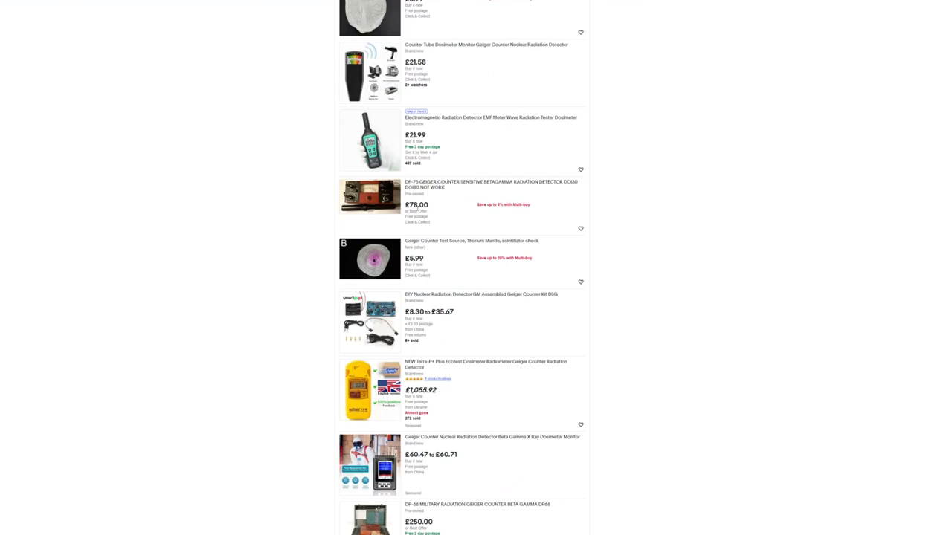
scroll("down", 3)
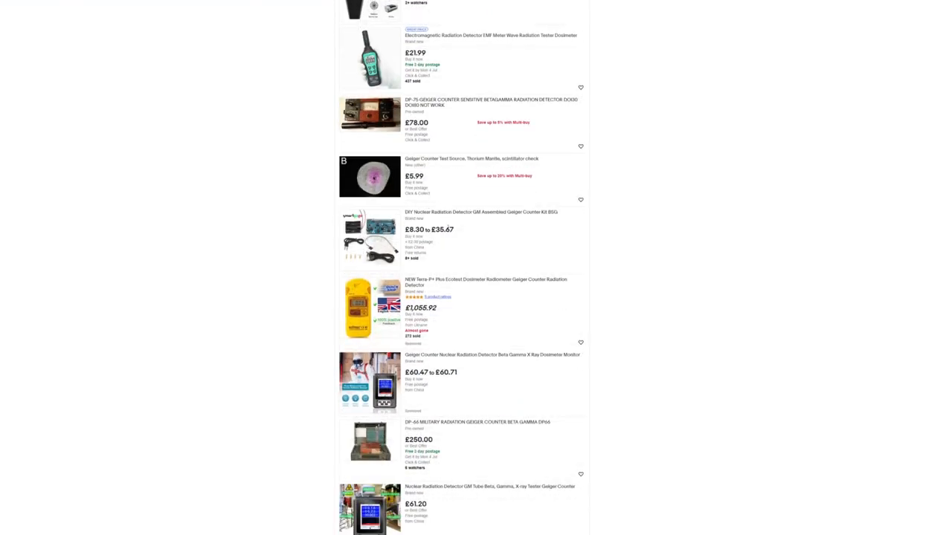
scroll("down", 3)
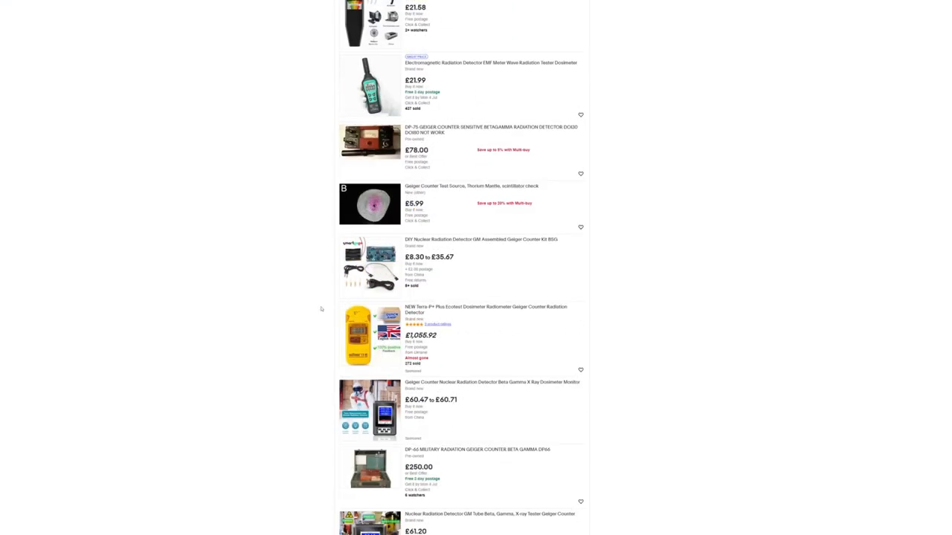
scroll("down", 3)
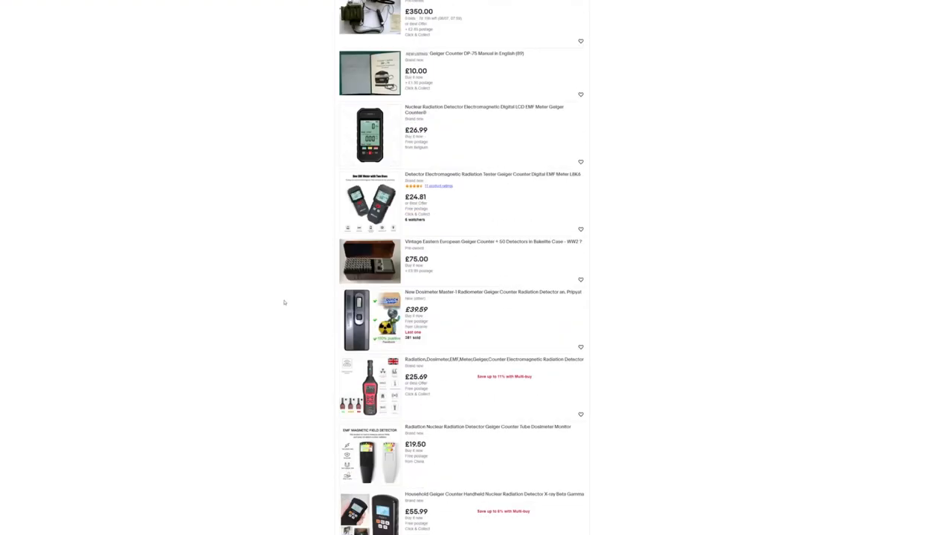